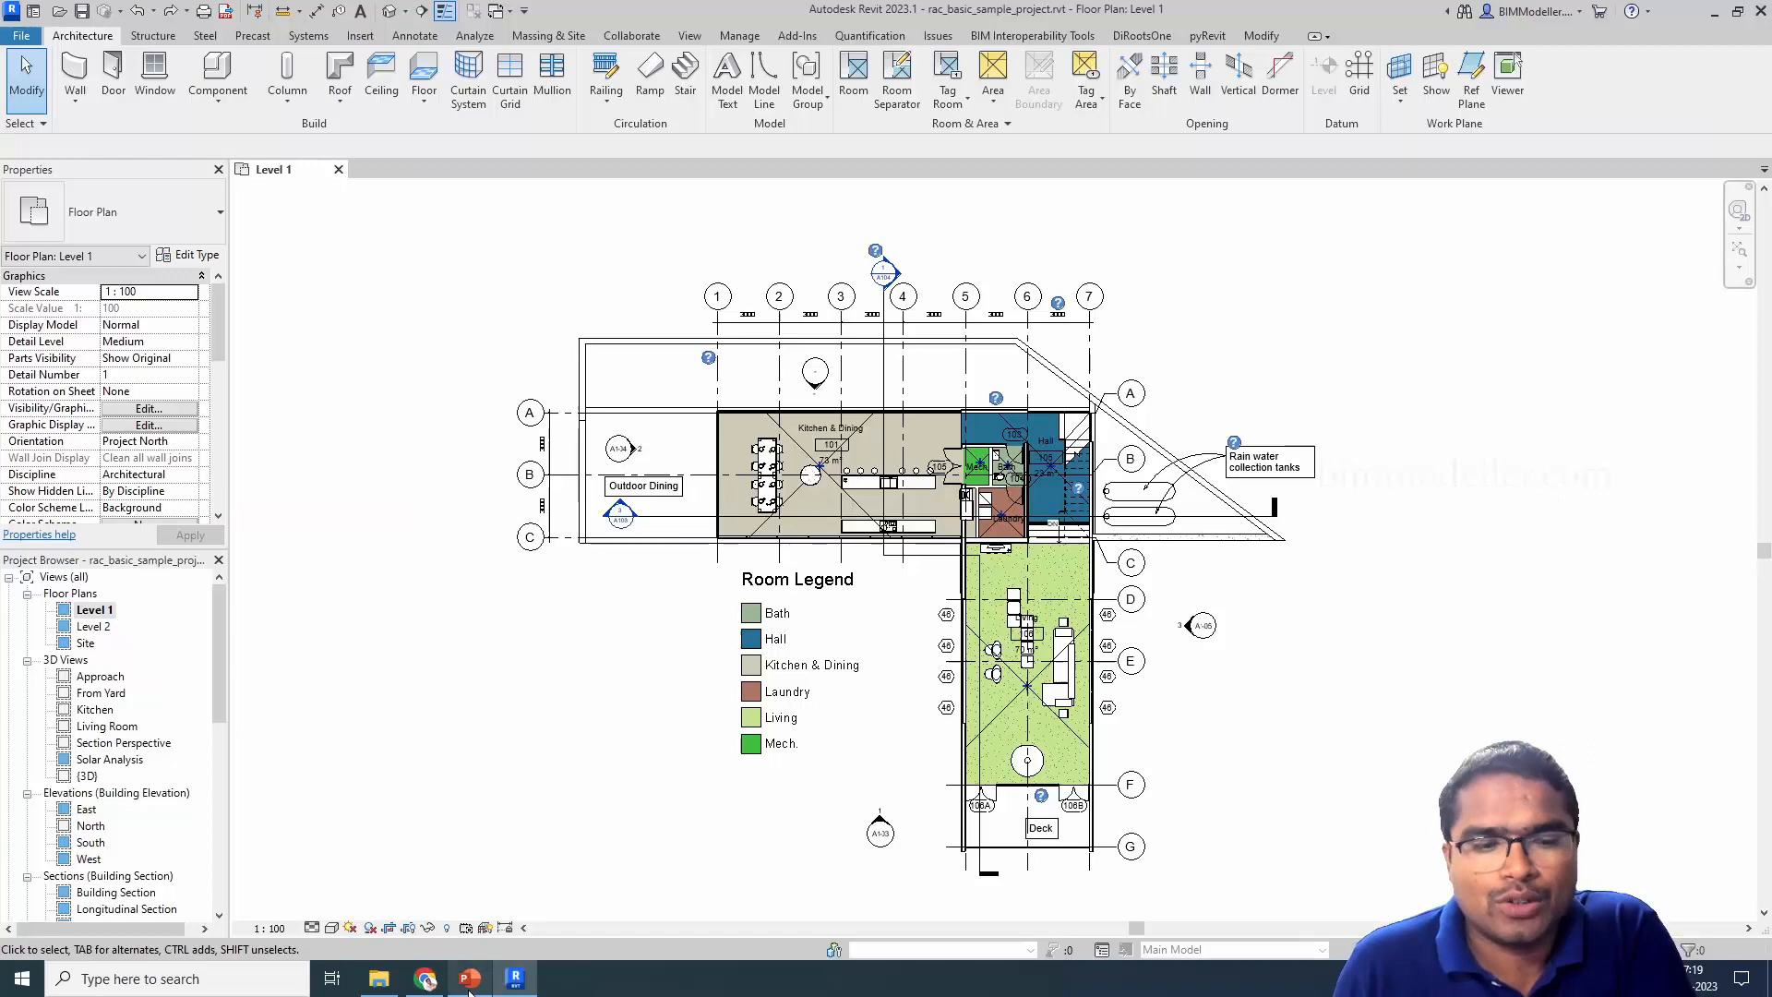
# Show the PowerPoint slide with Revit's Unresolved References message about 4 unreadable references
pyautogui.click(467, 978)
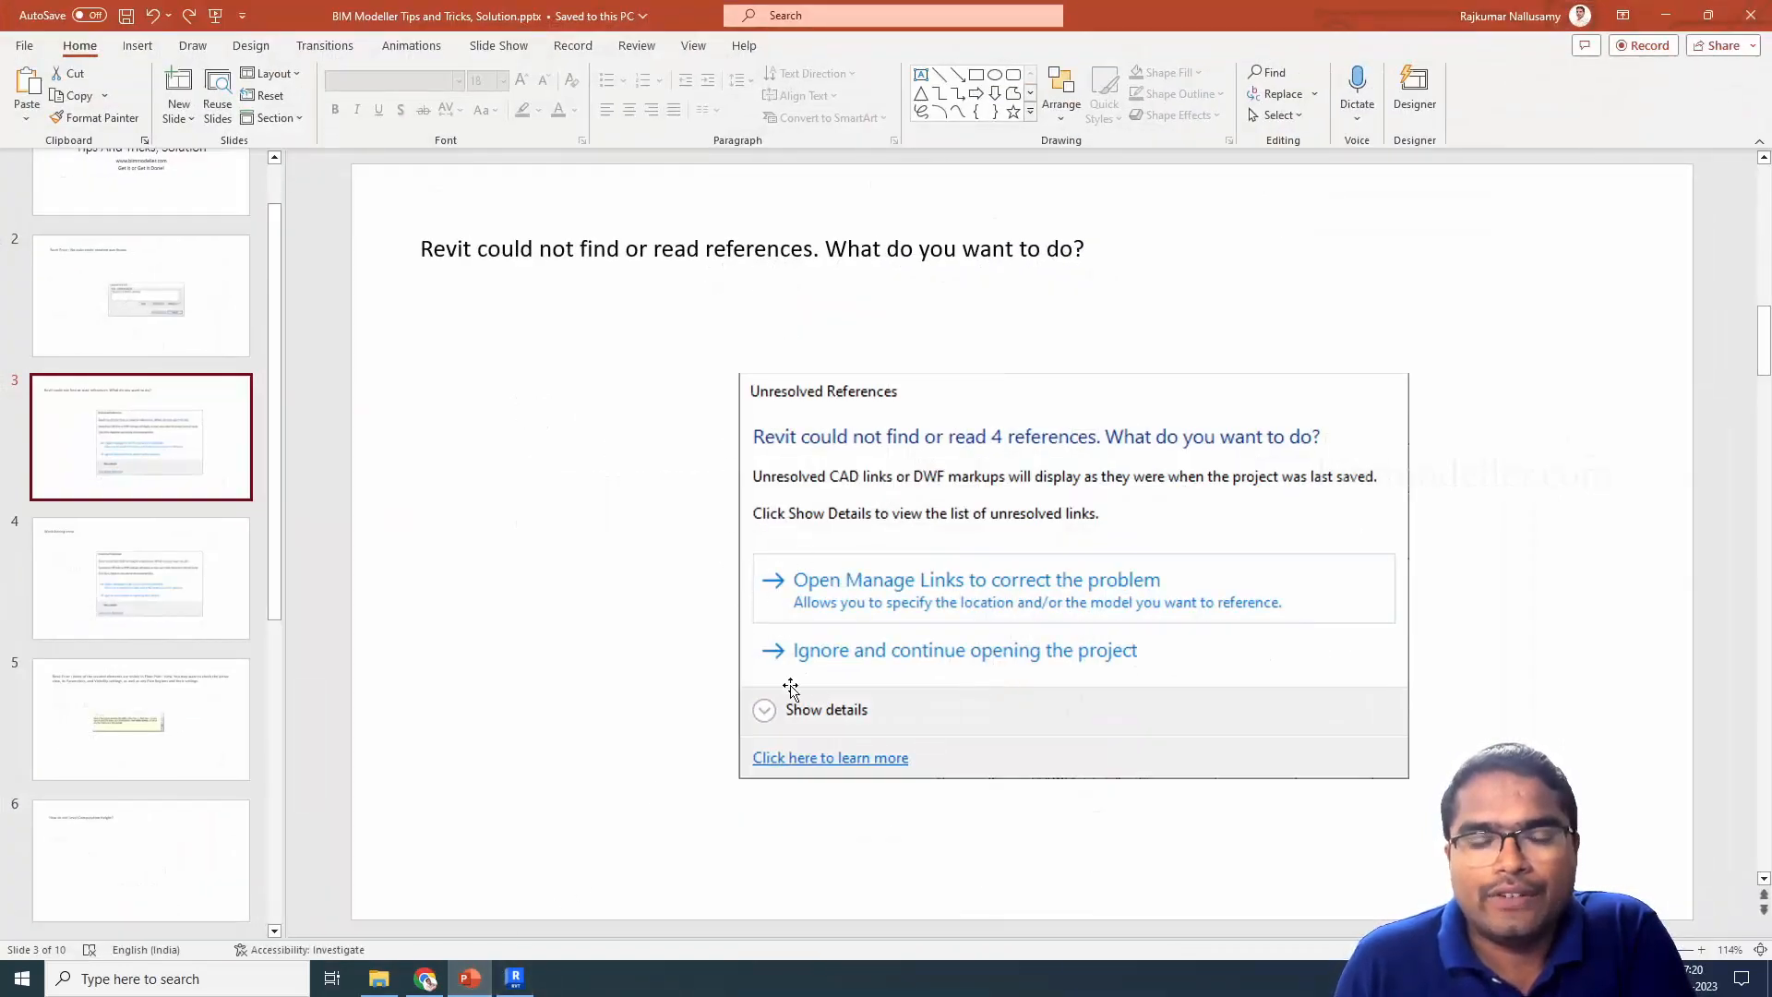
pyautogui.moveTo(1266, 453)
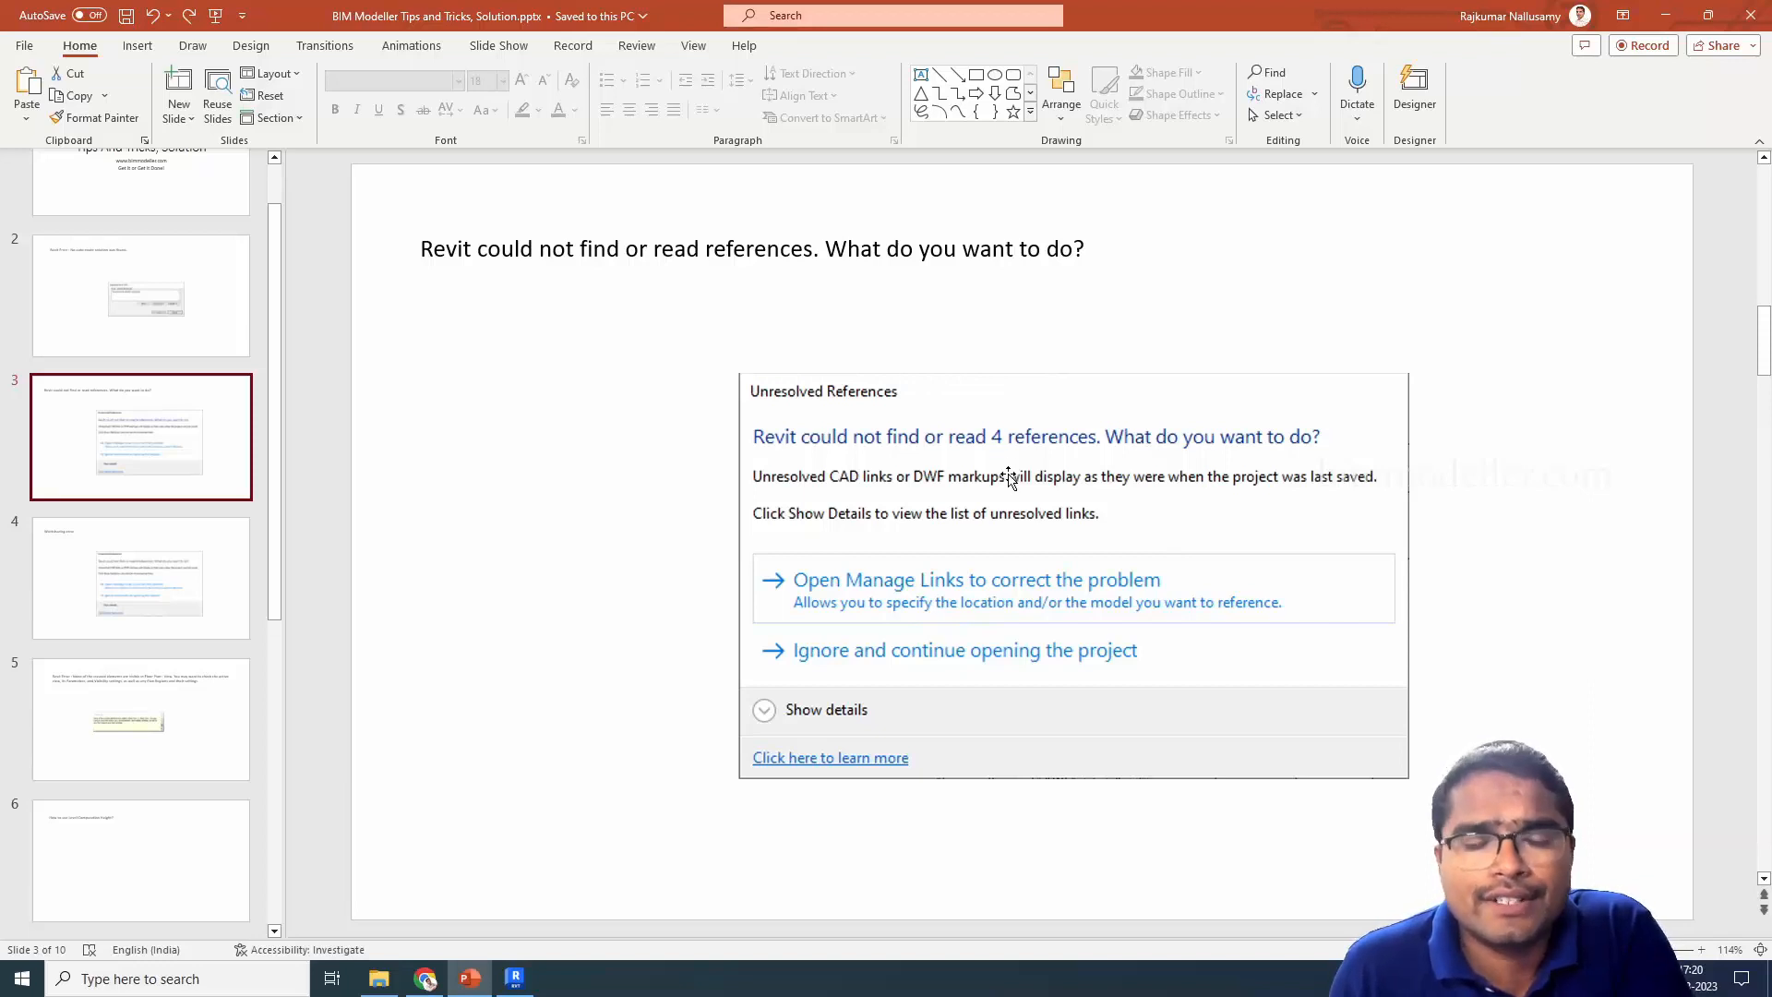
pyautogui.moveTo(1102, 465)
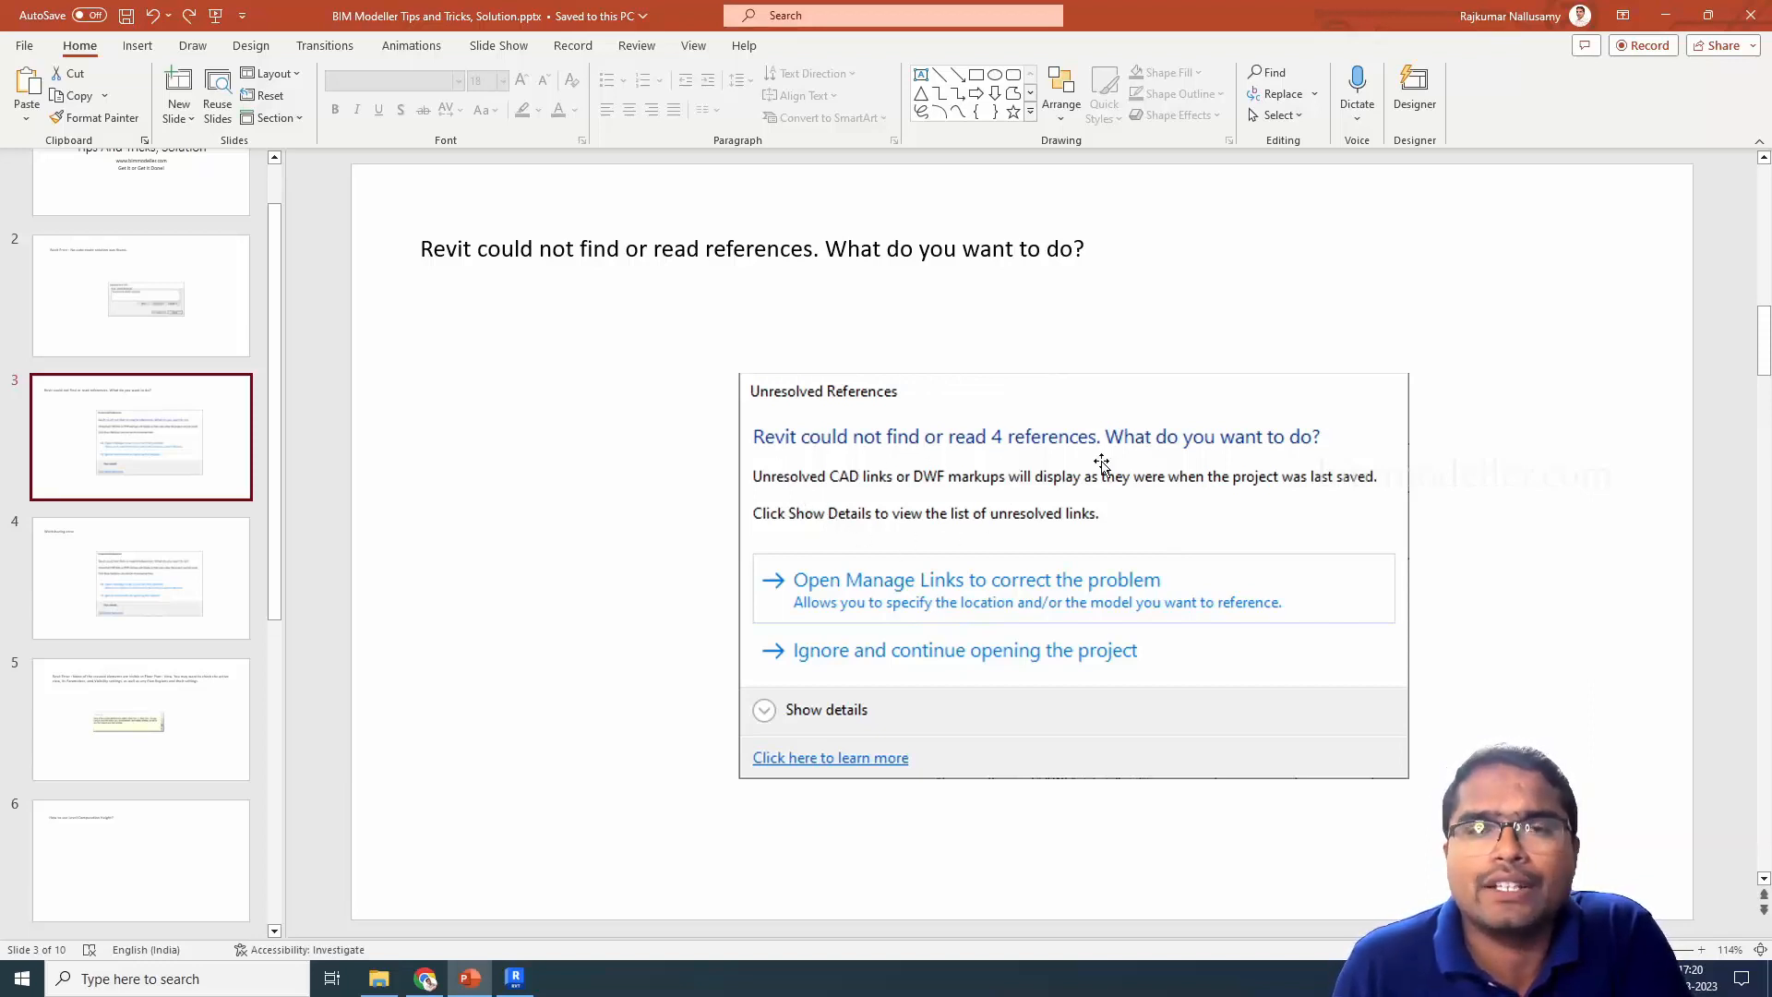
pyautogui.moveTo(1120, 498)
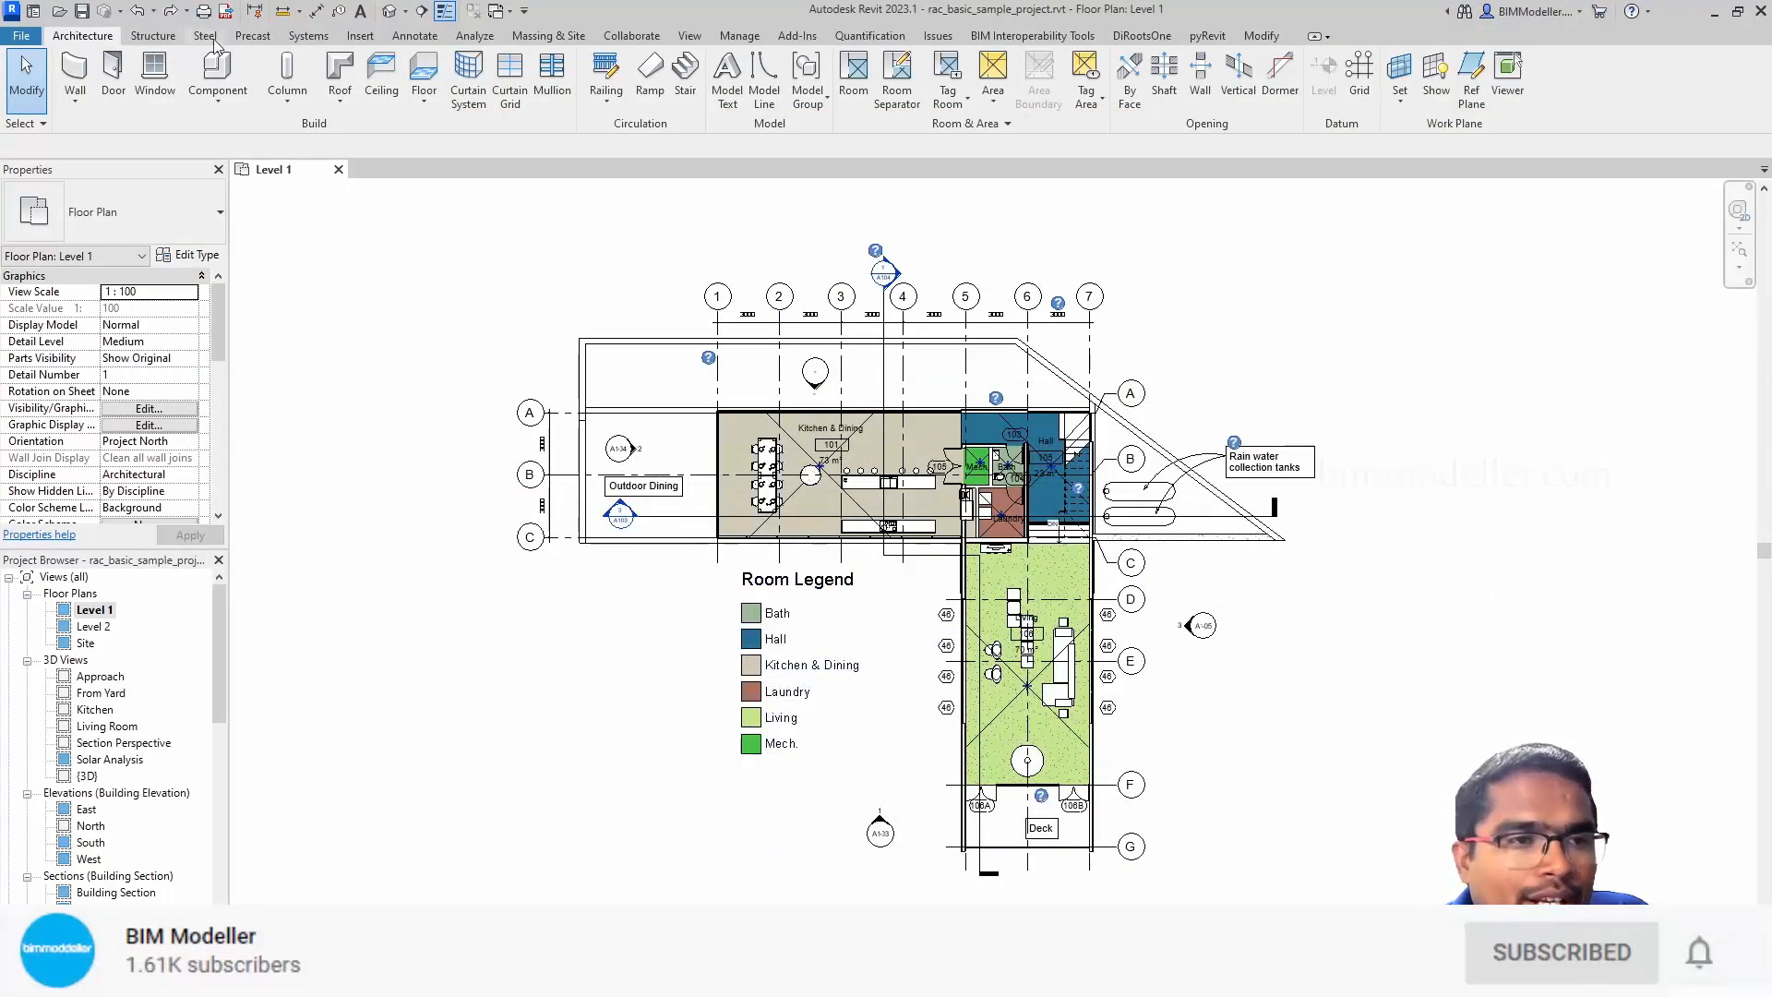
# Link rst_basic_sample_project.rvt from the Revit Project folder via Insert > Link Revit
pyautogui.click(360, 35)
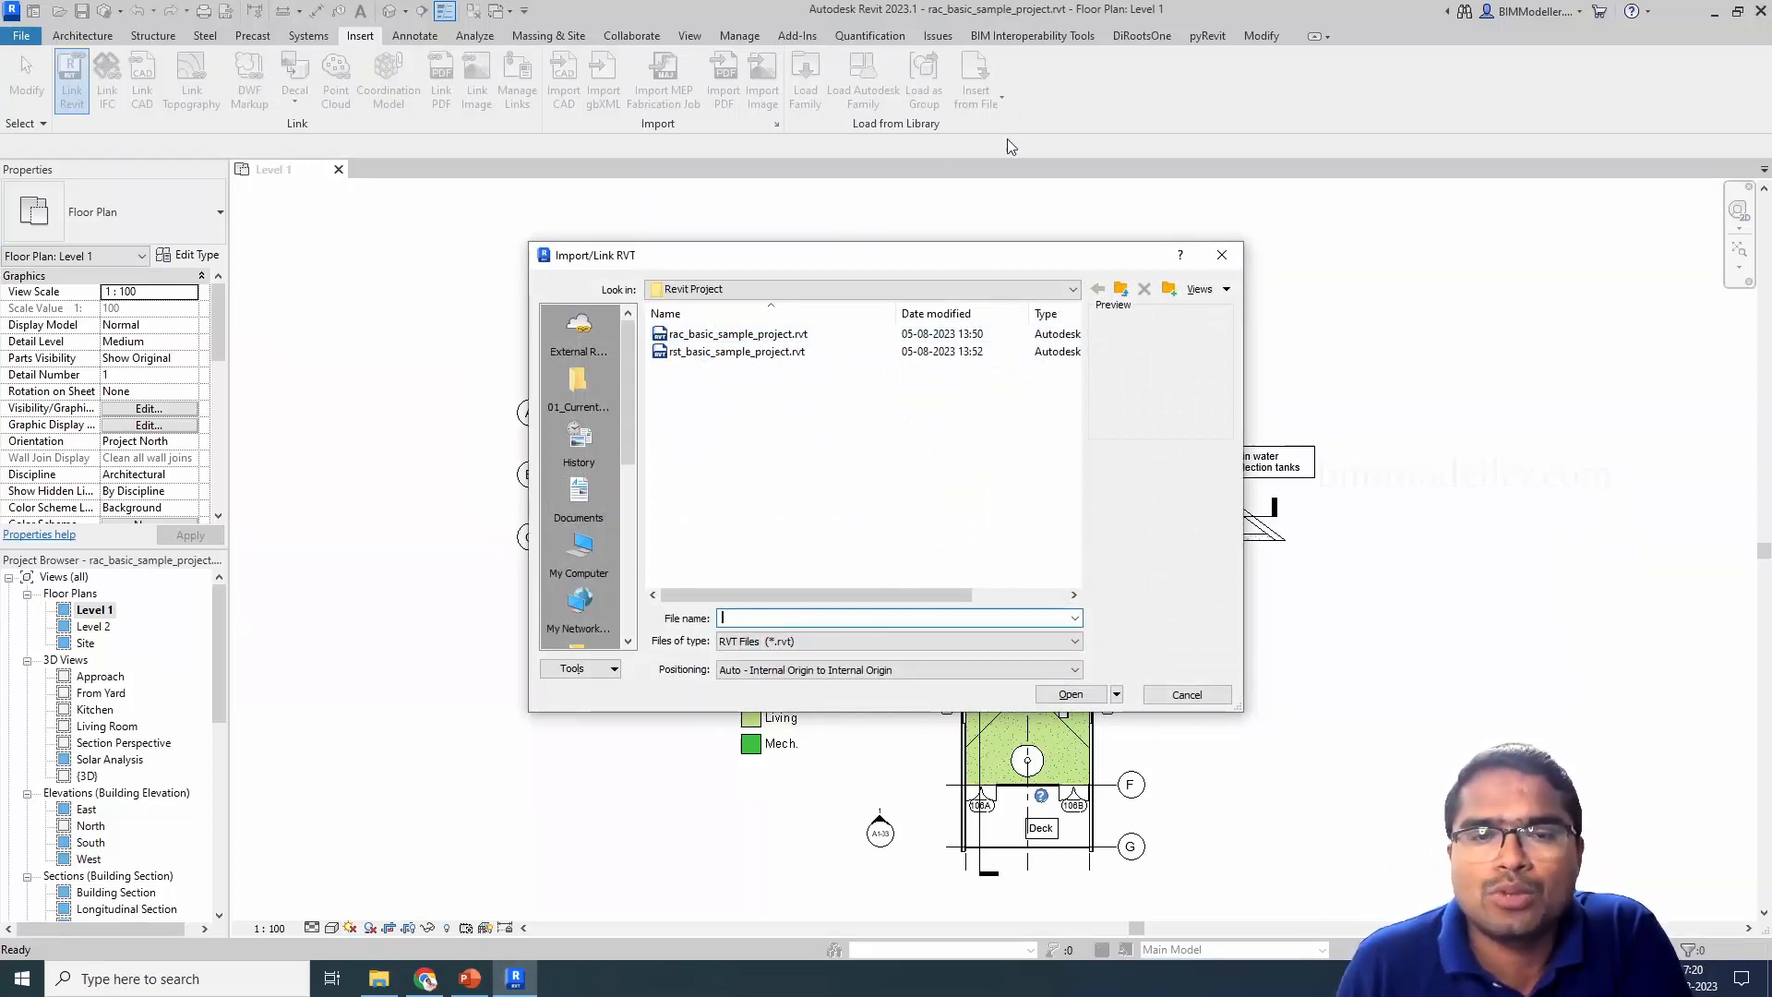
pyautogui.click(739, 350)
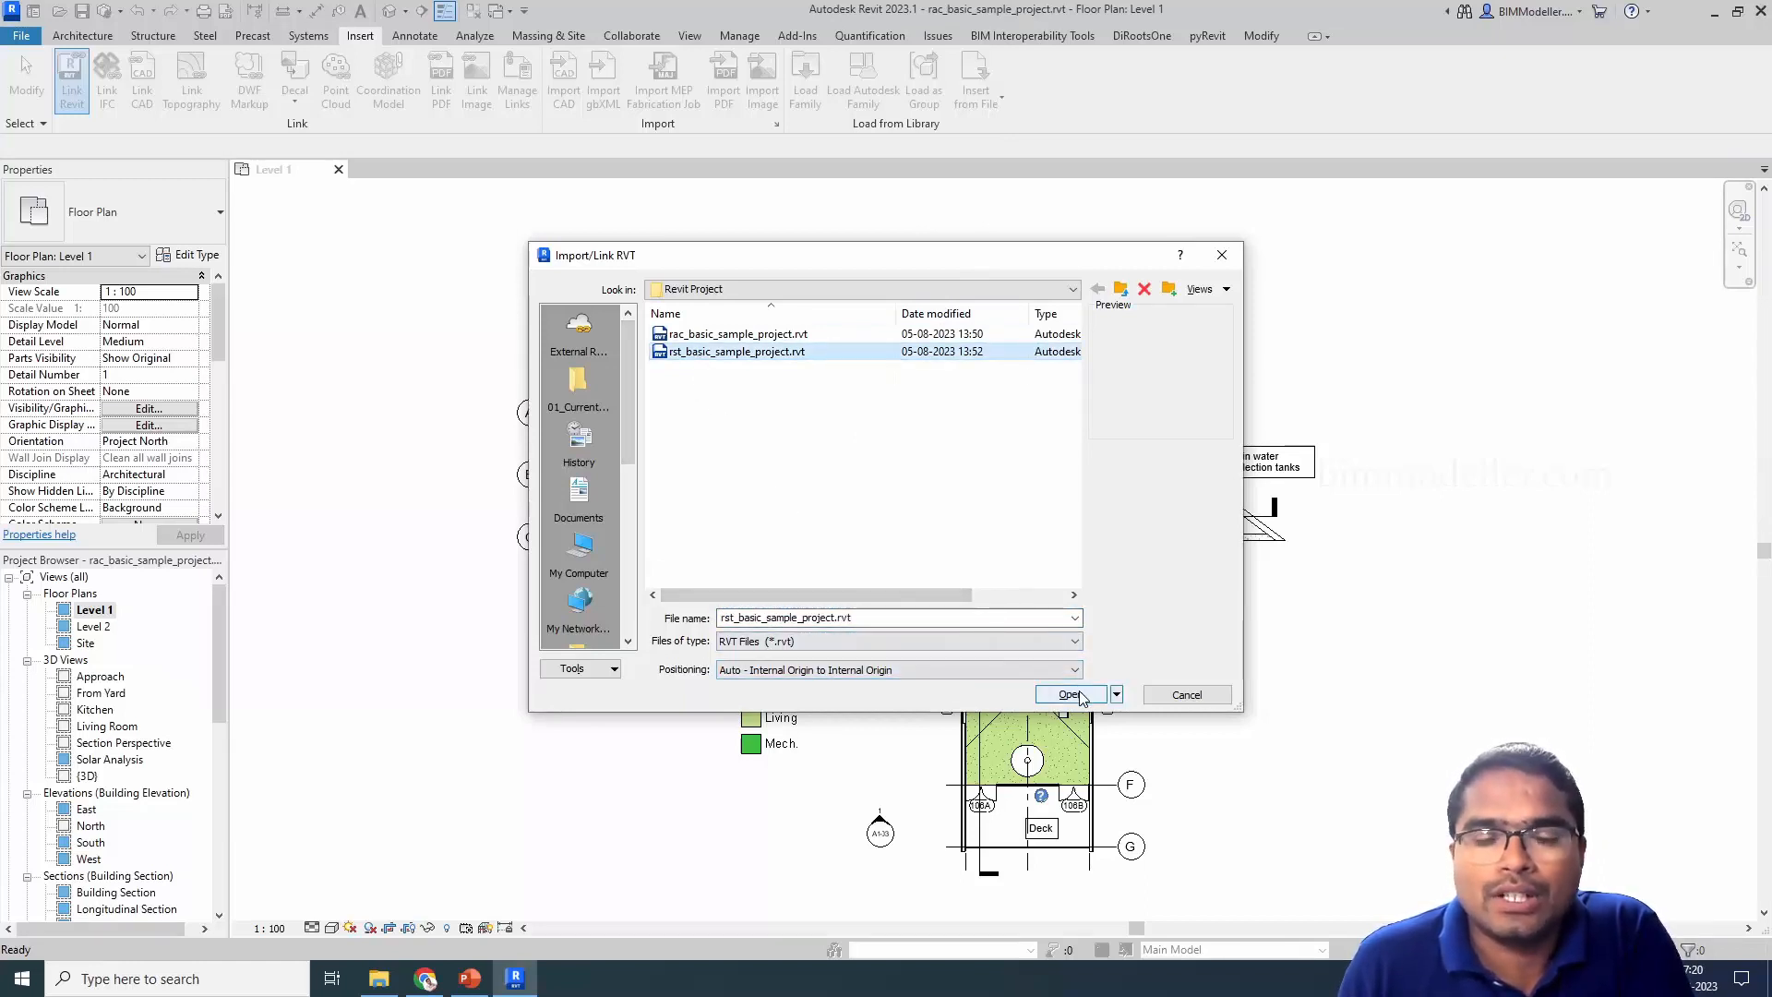
pyautogui.click(1069, 694)
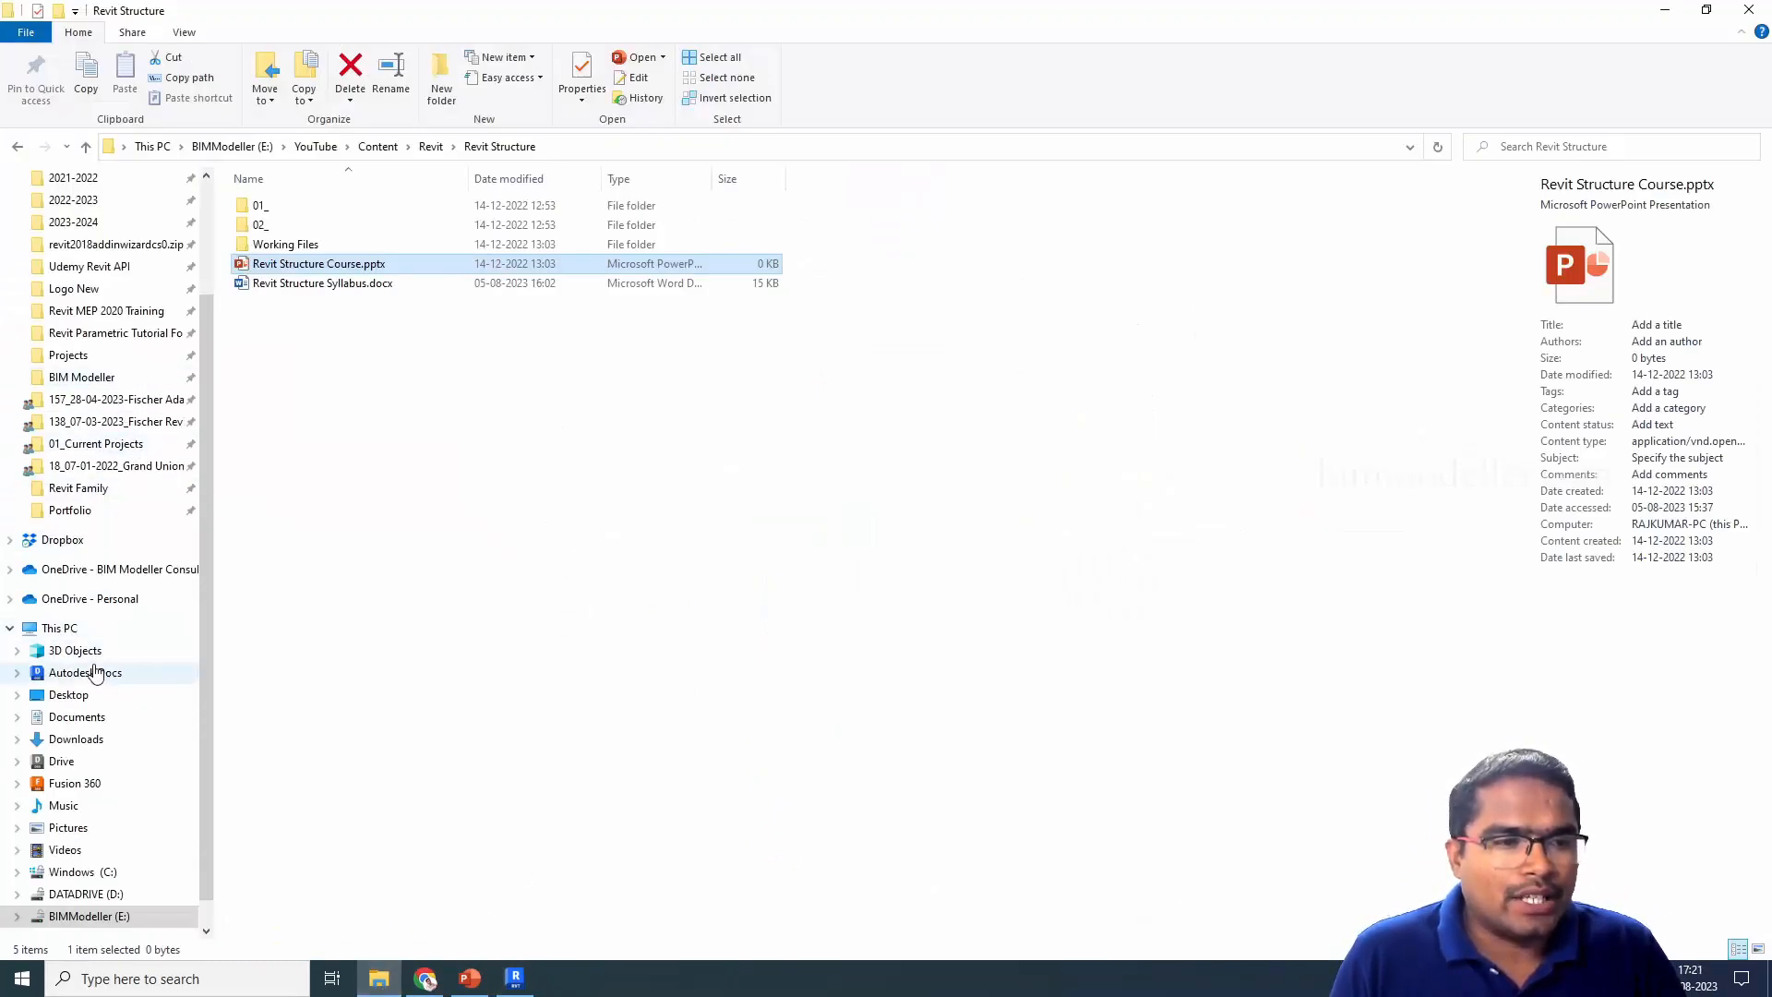
# Move rst_basic_sample_project.rvt into a New folder under Desktop > Project > Revit Project, then return to Revit
pyautogui.click(68, 694)
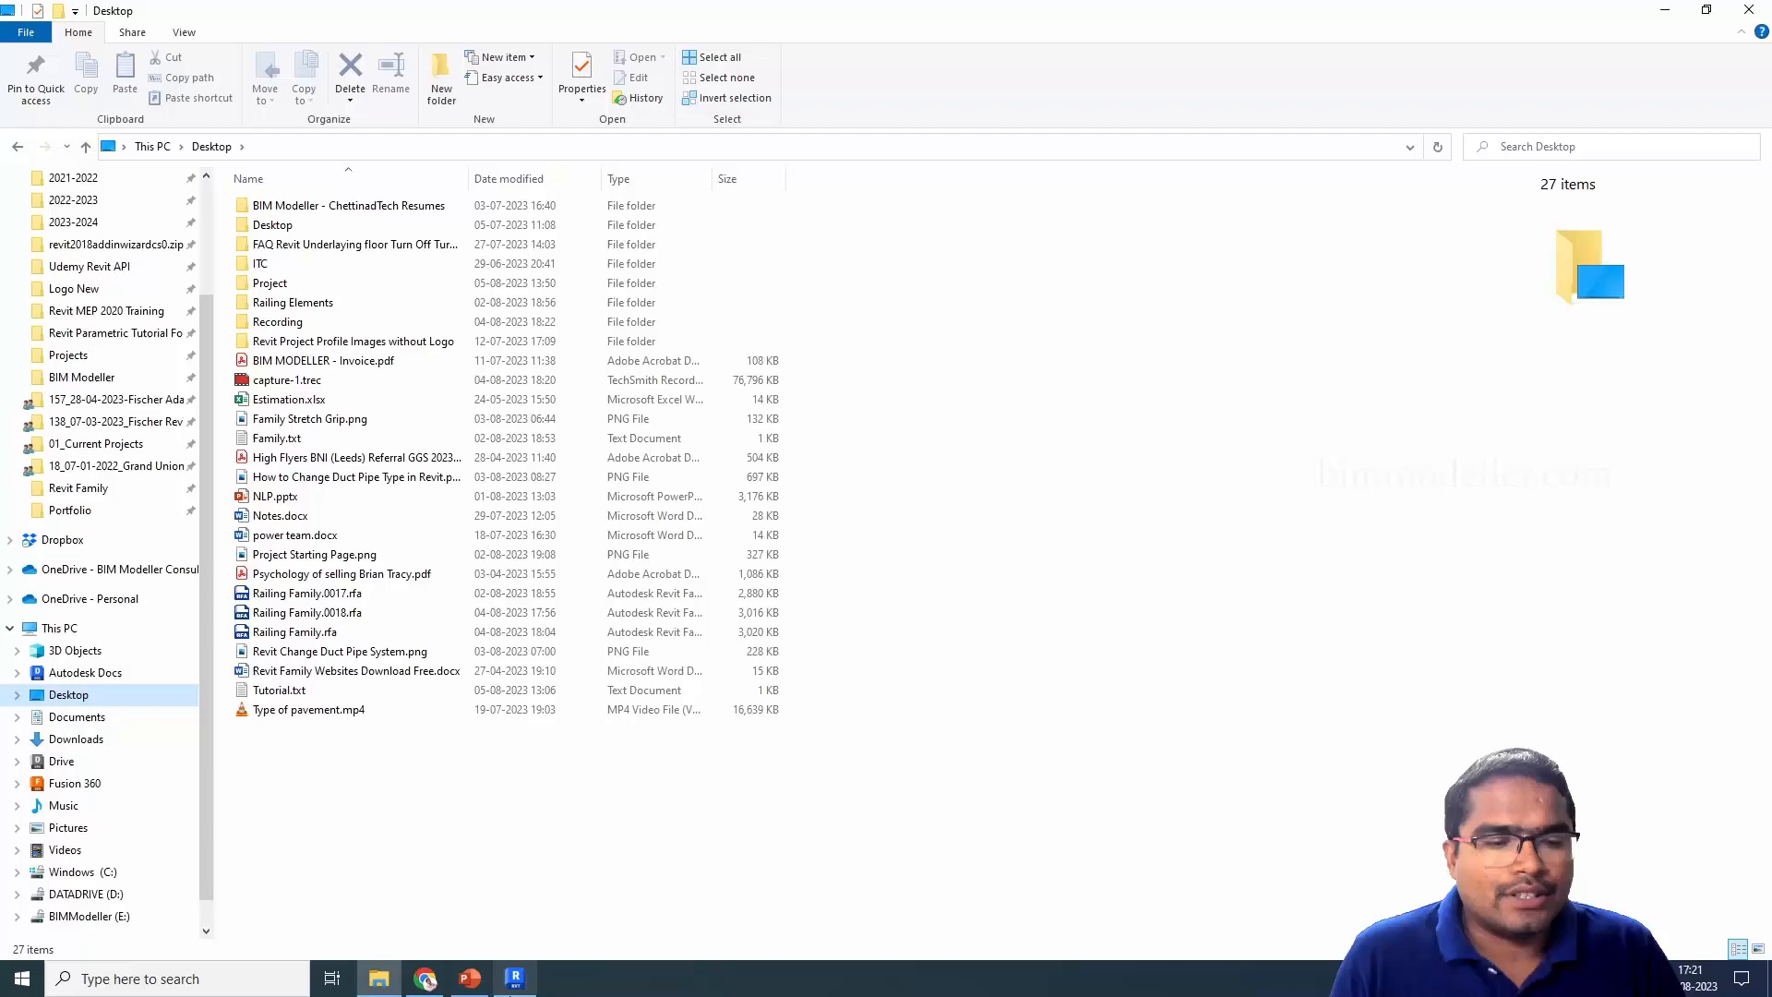
pyautogui.click(515, 978)
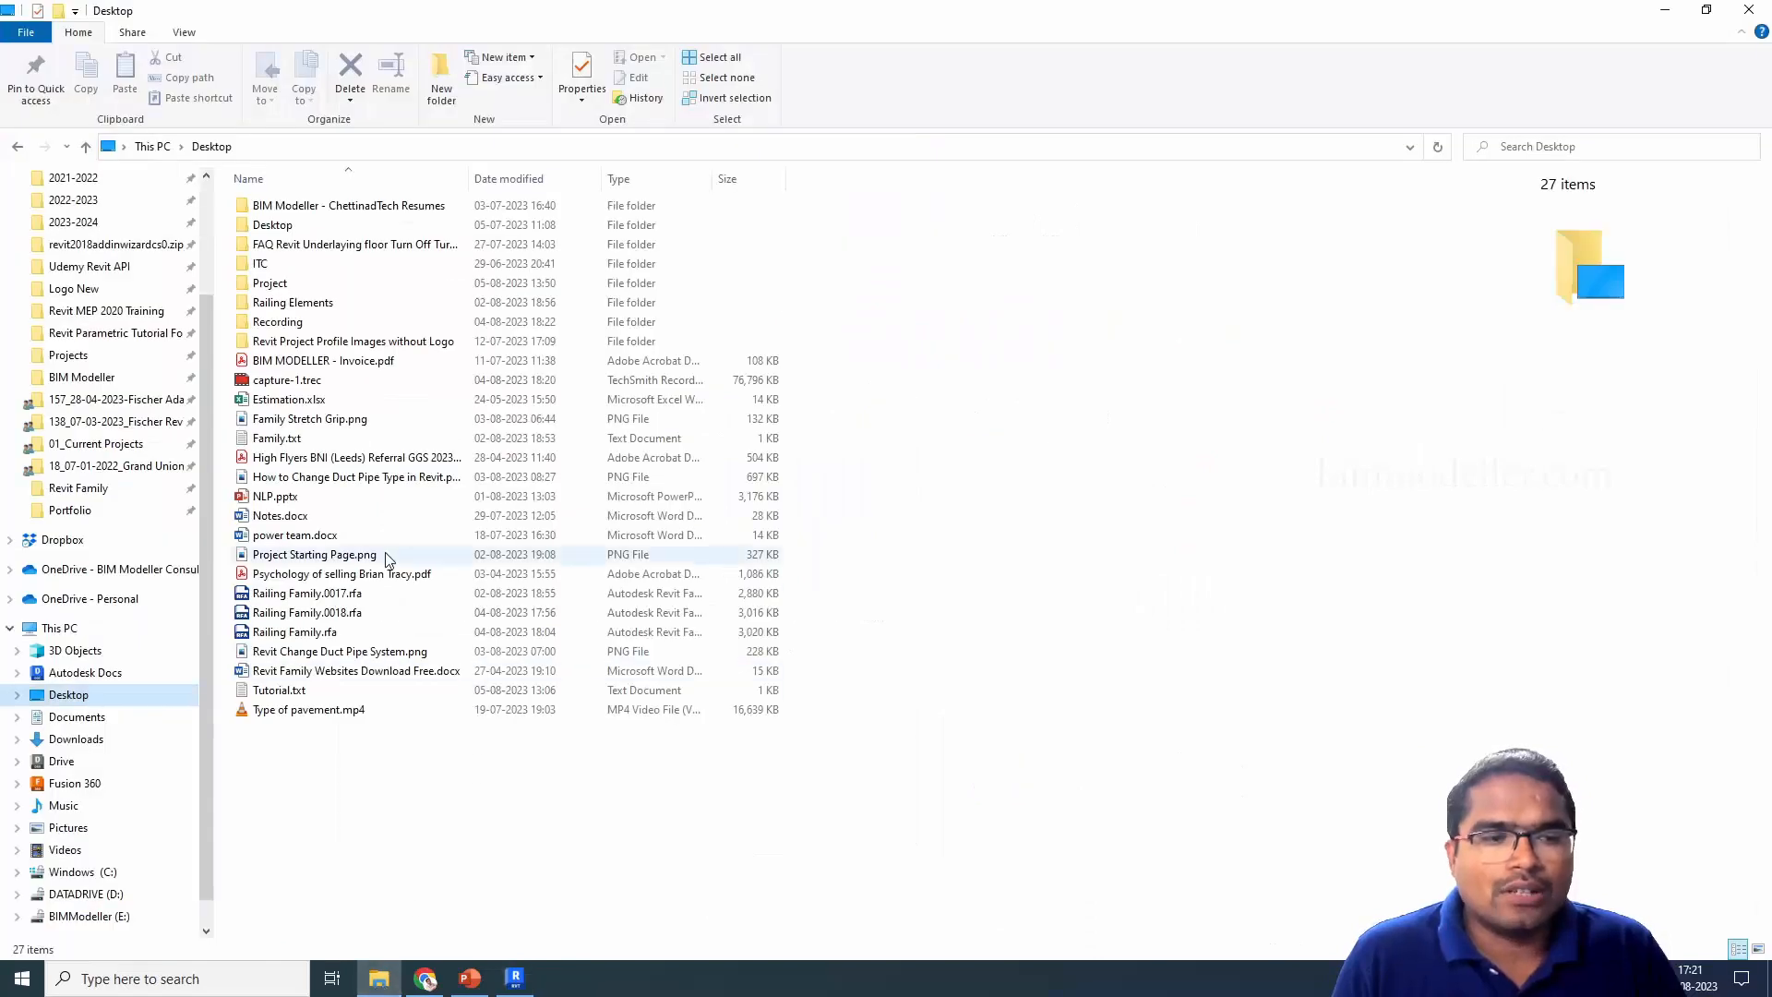
pyautogui.doubleClick(270, 283)
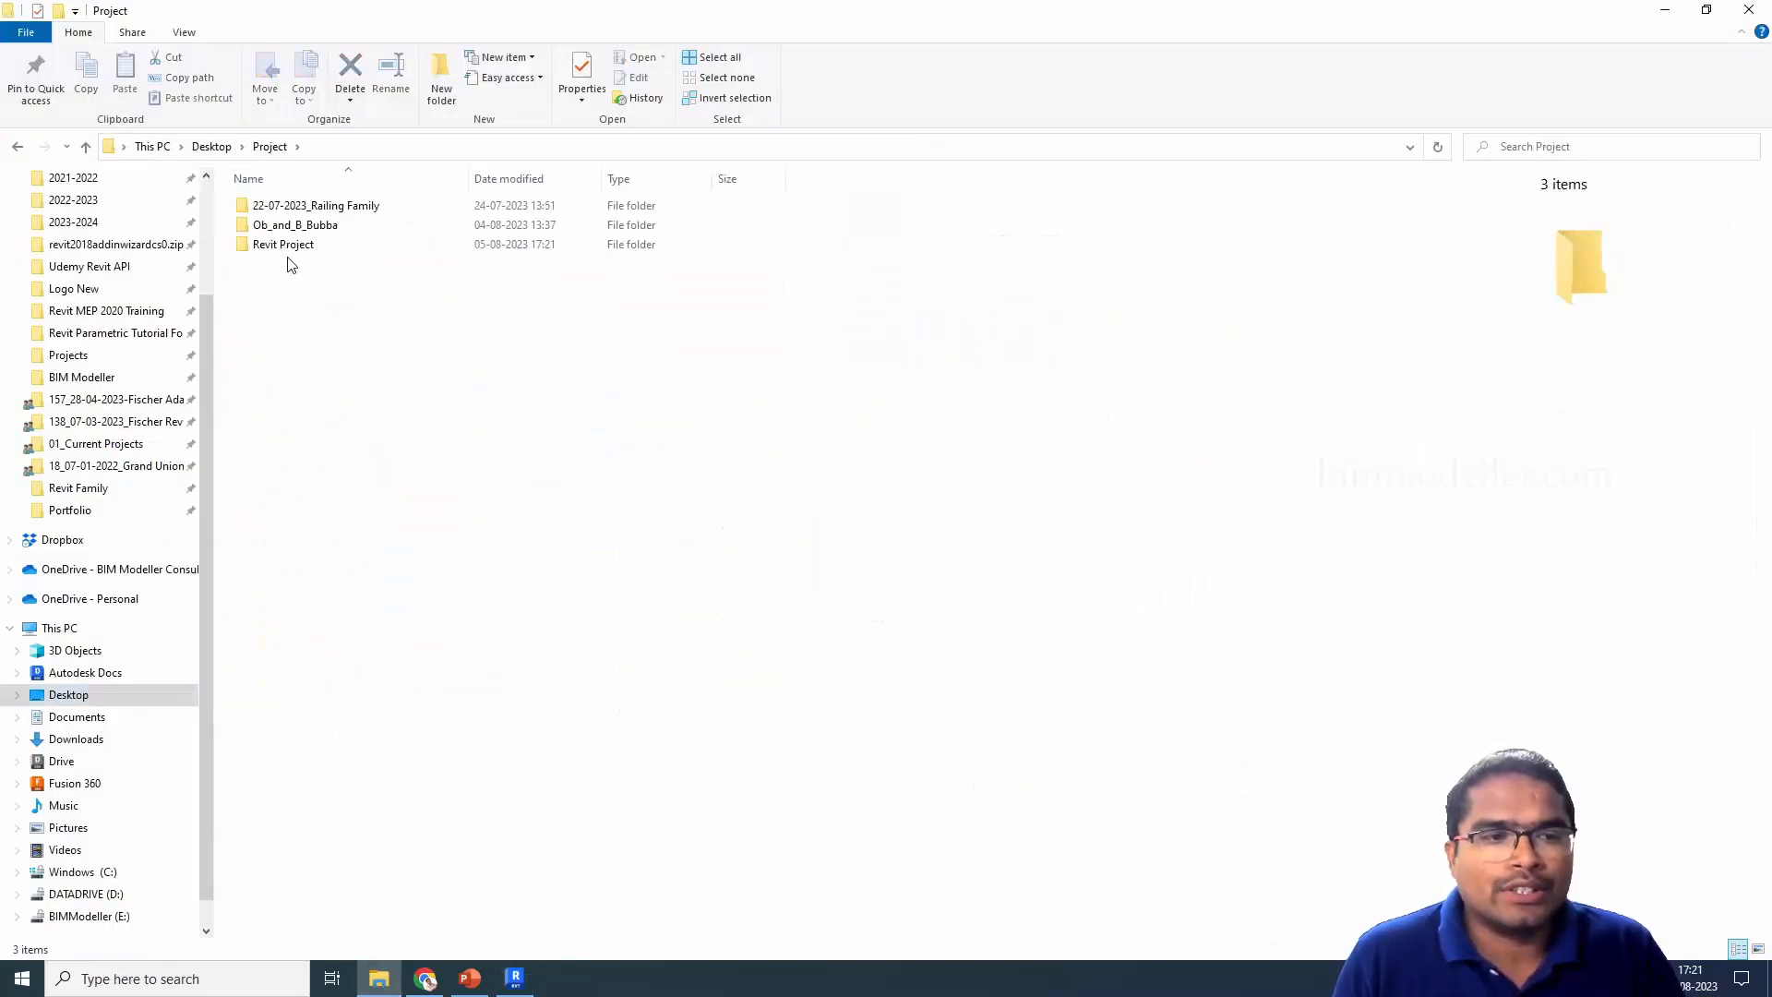
pyautogui.doubleClick(282, 244)
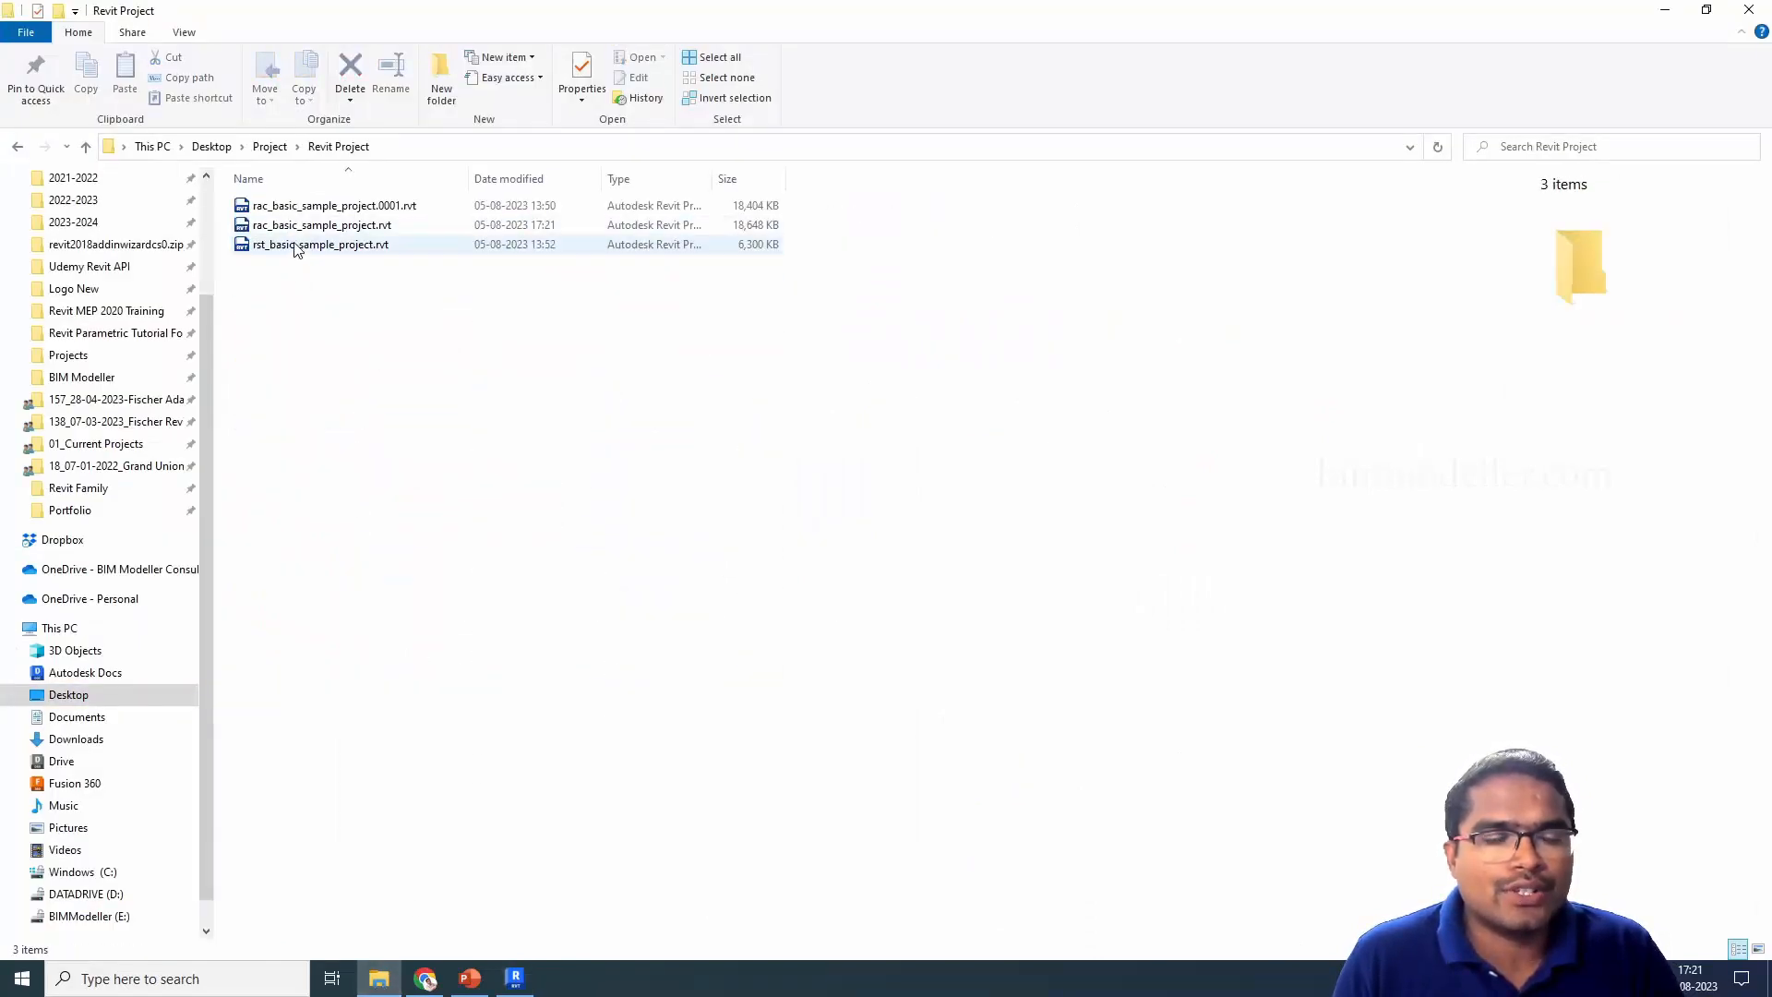
pyautogui.click(319, 244)
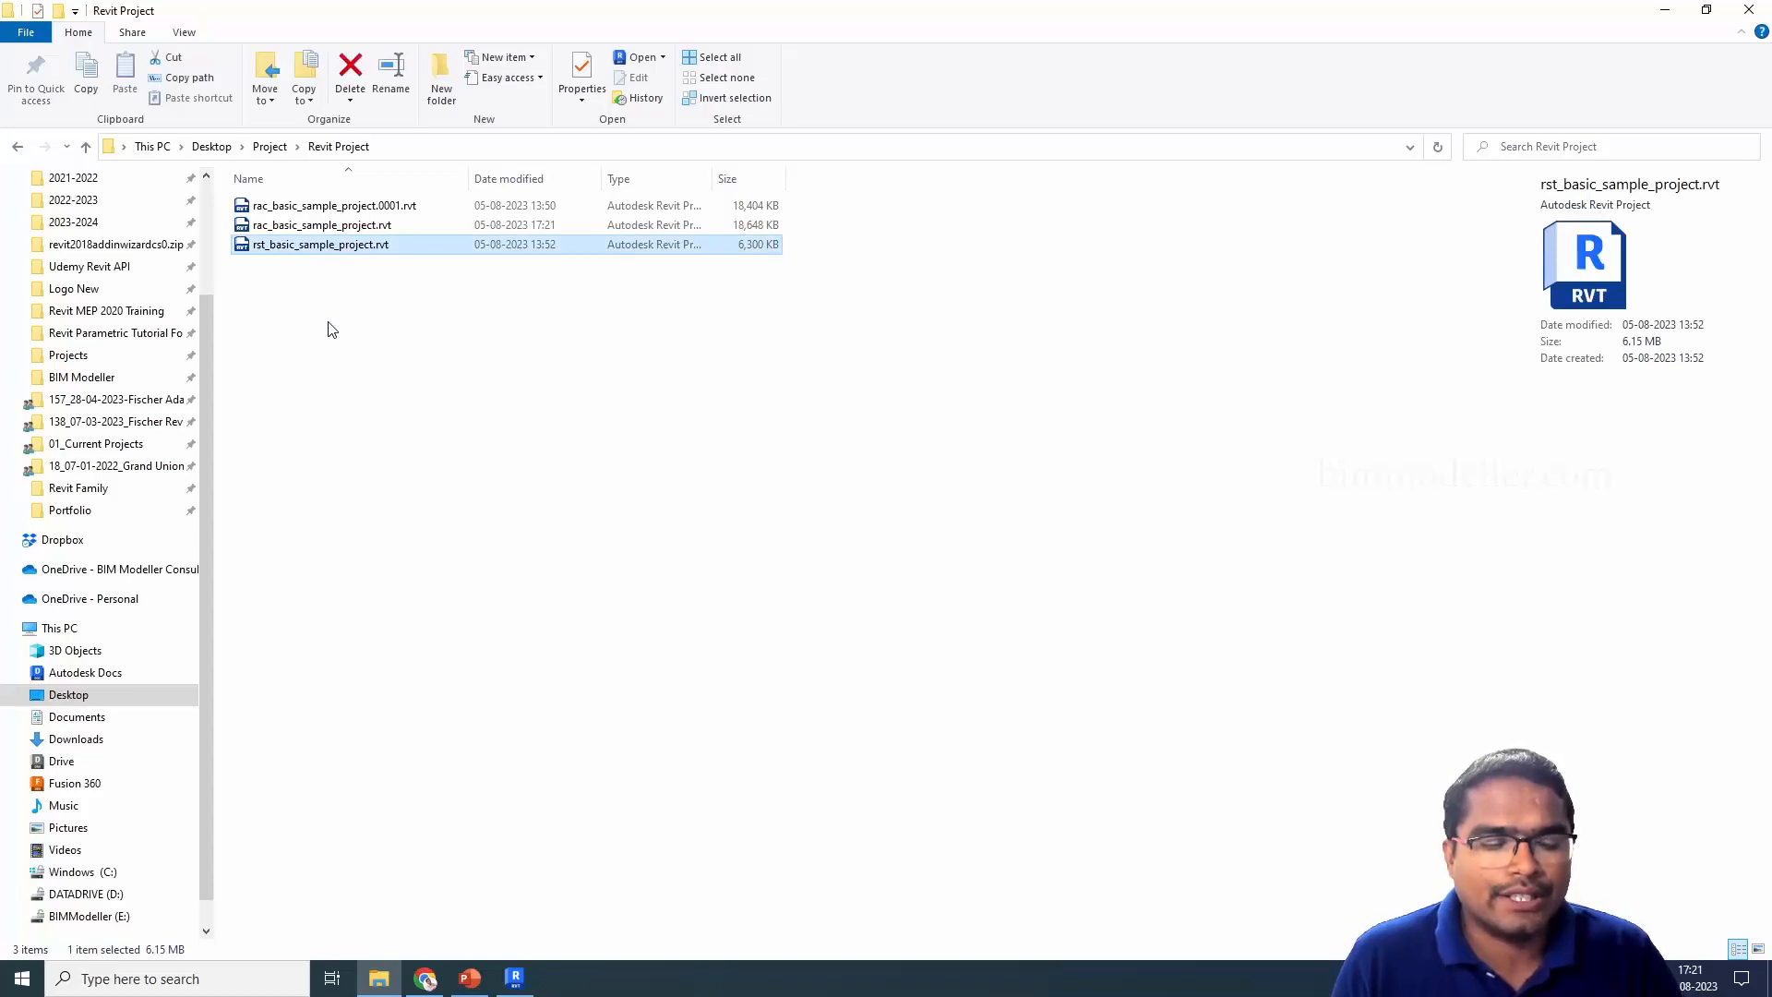
pyautogui.moveTo(387, 364)
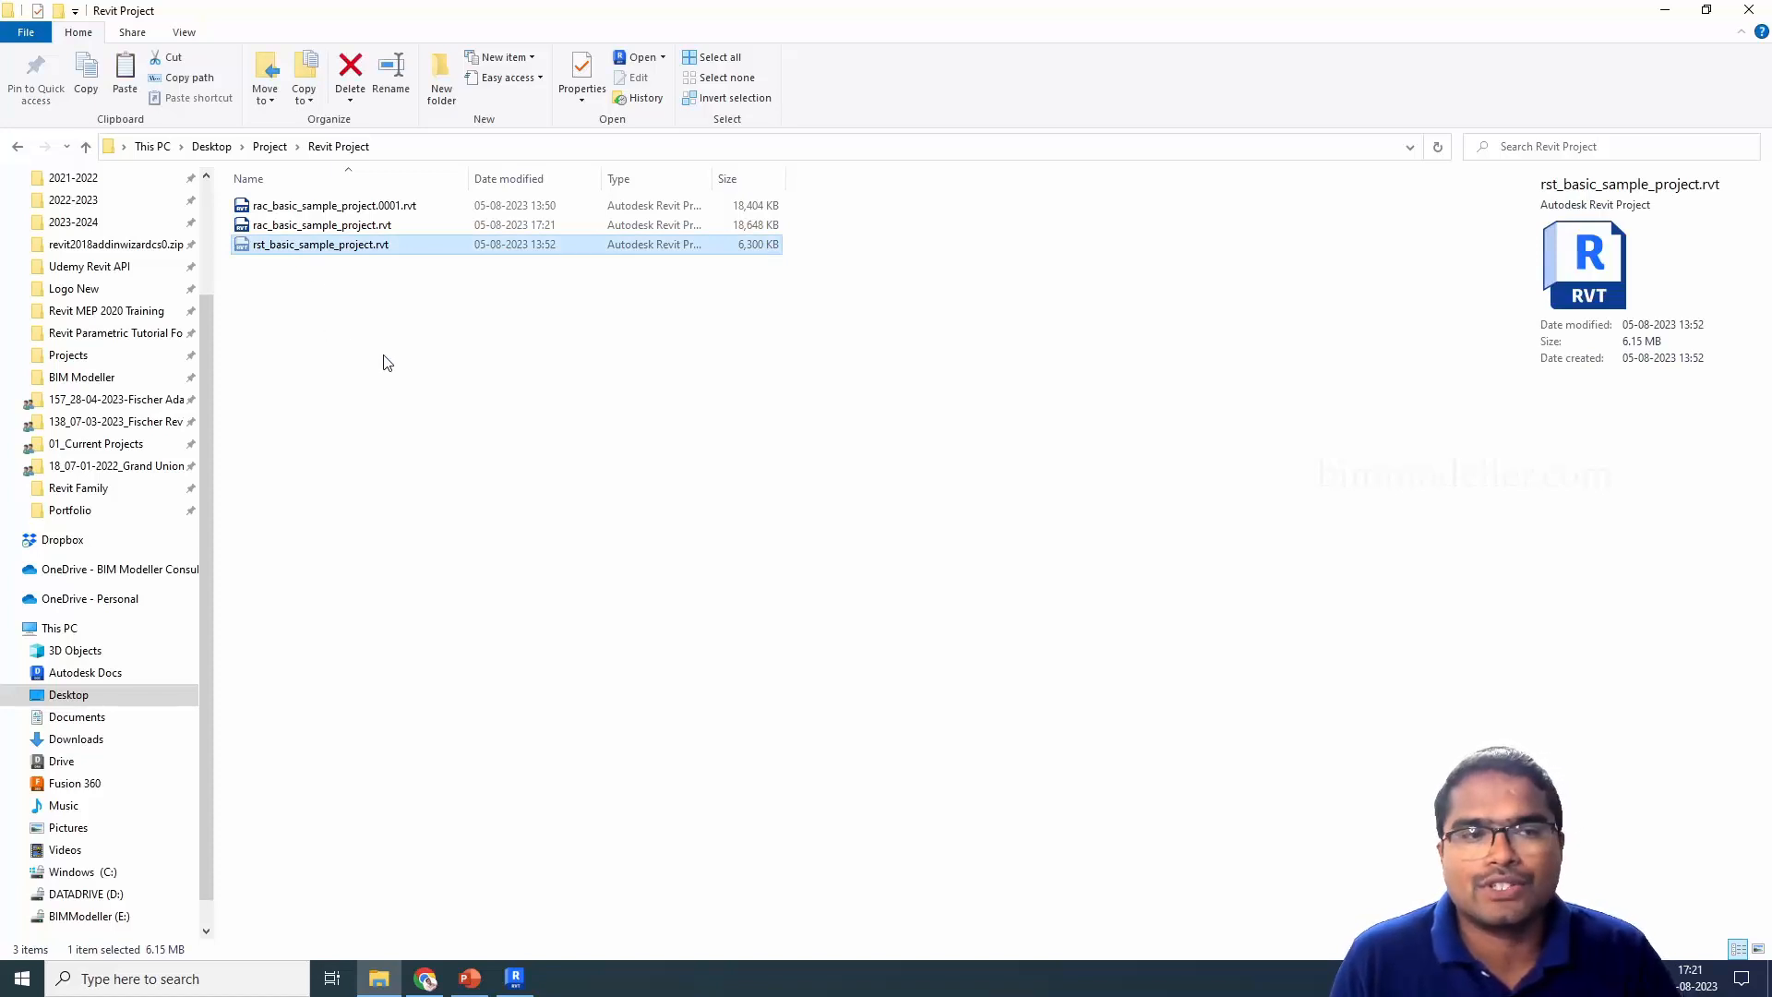
pyautogui.click(441, 78)
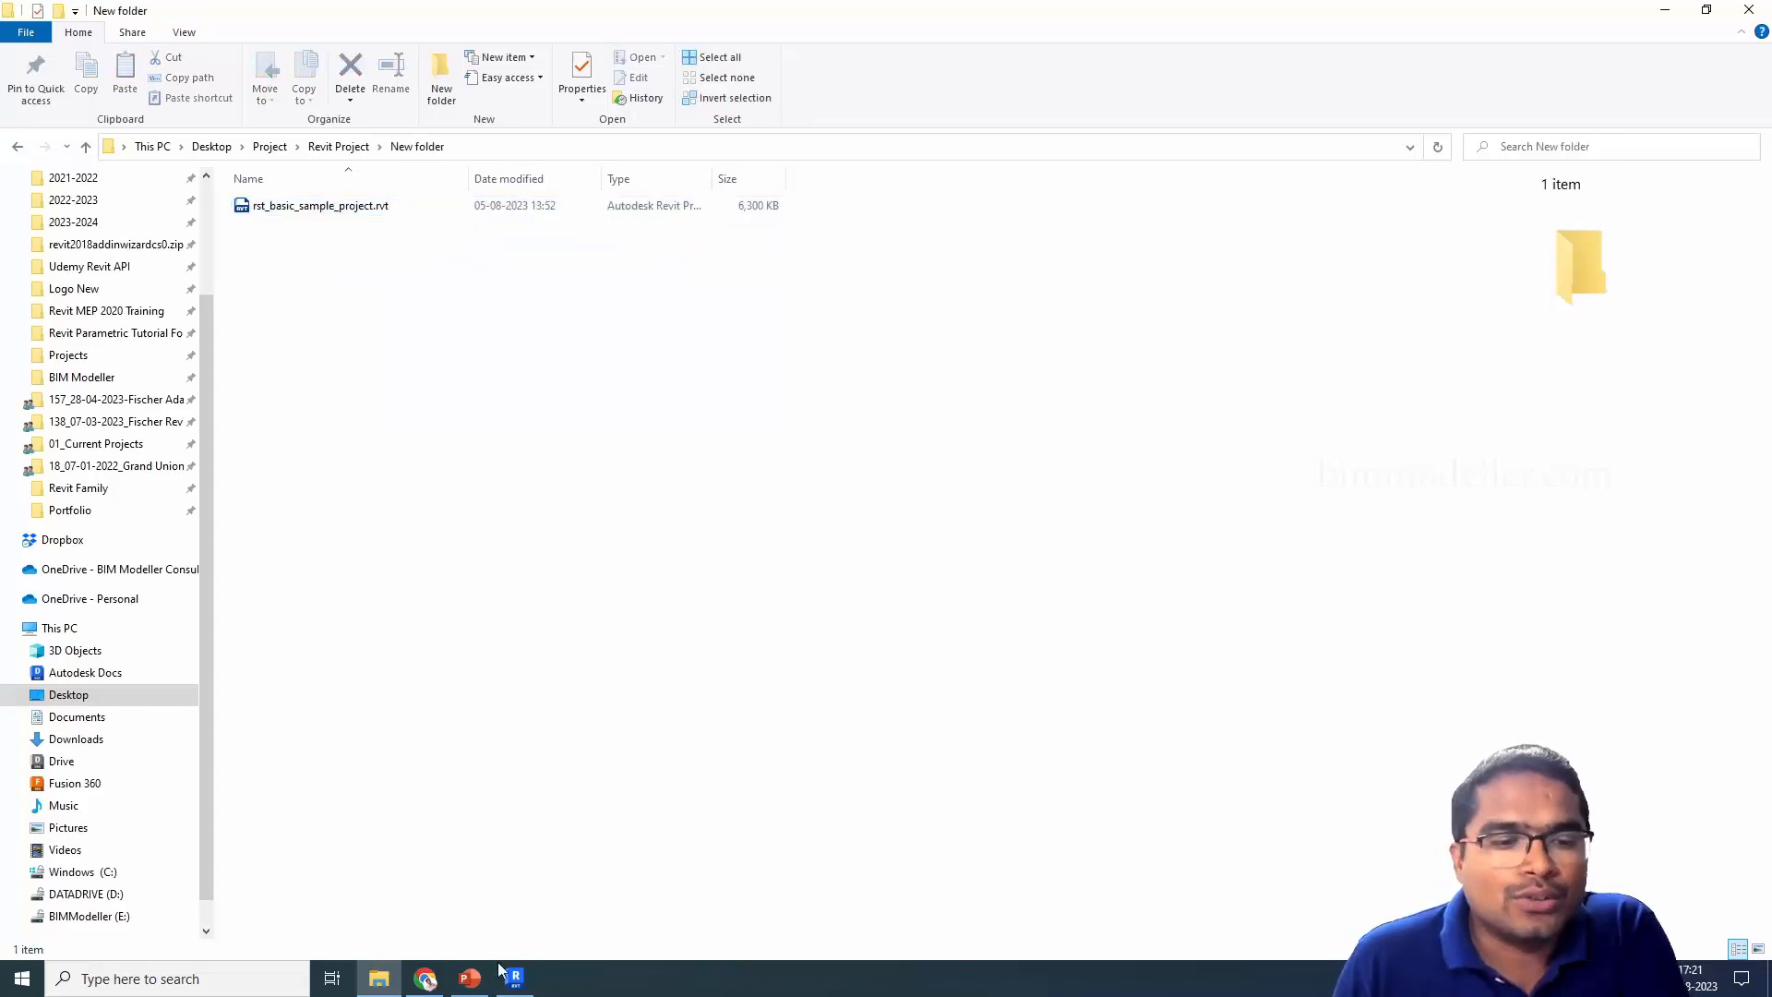
pyautogui.click(513, 979)
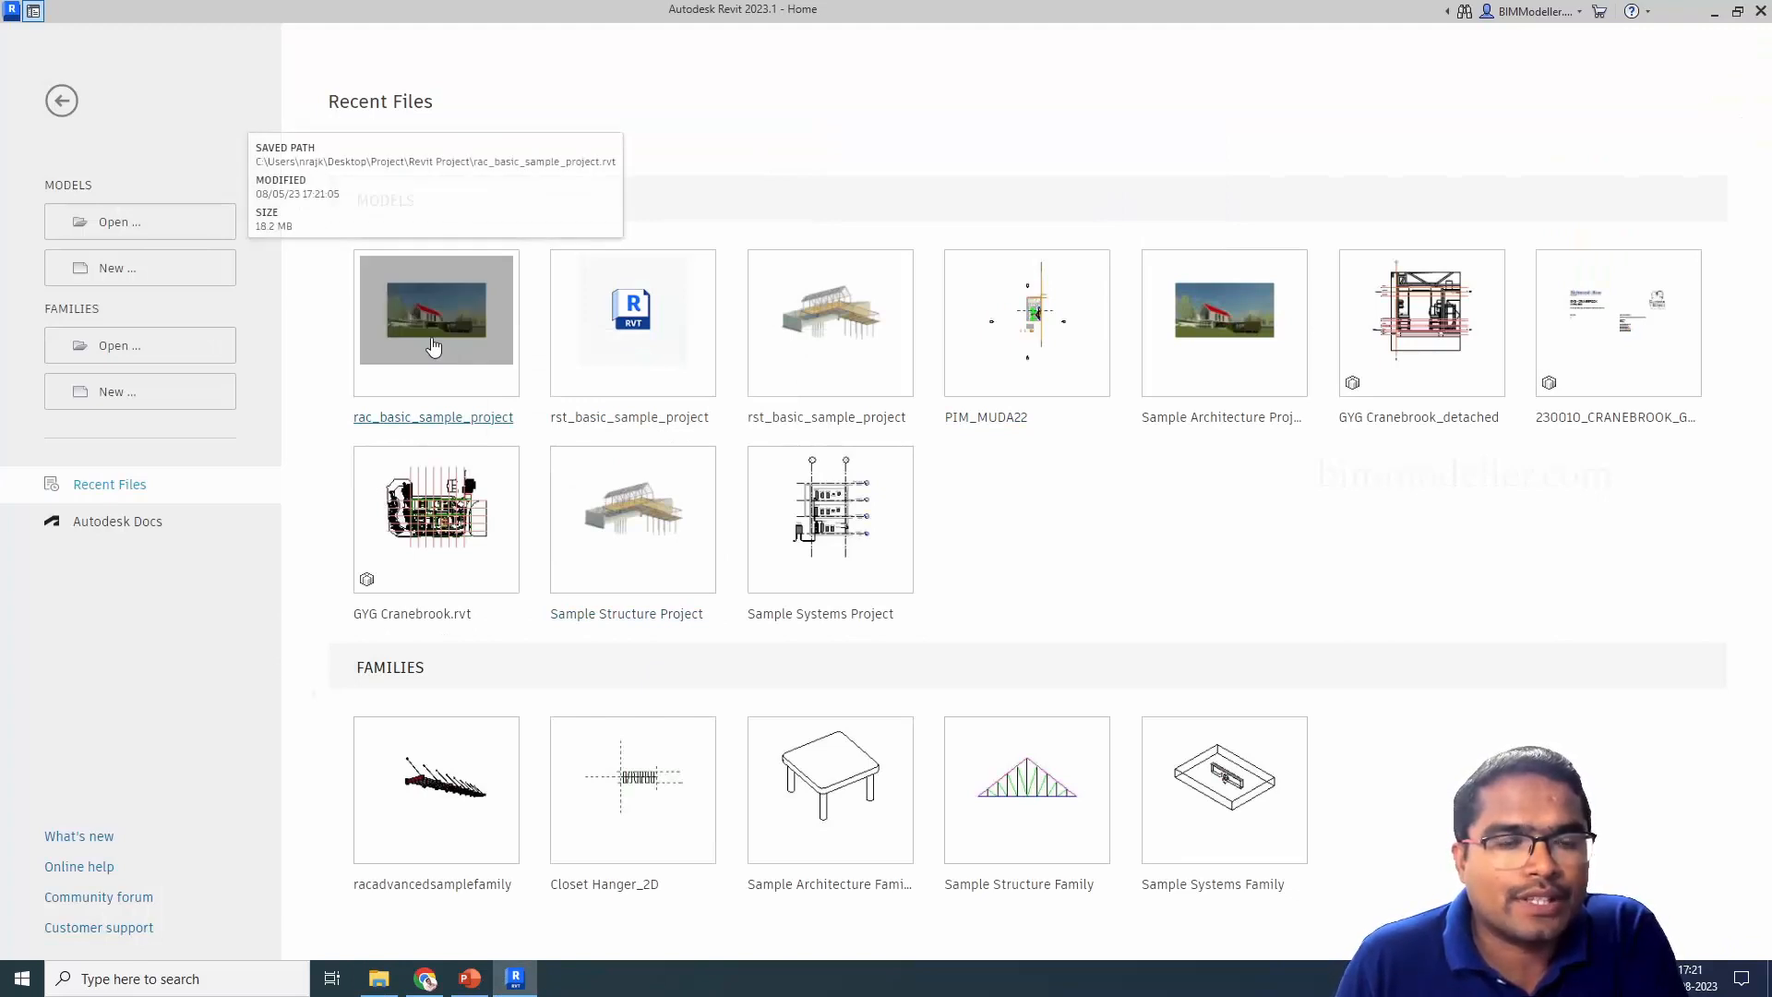
# Reopen rac_basic_sample_project from Recent and display its Level 1 floor plan
pyautogui.doubleClick(436, 313)
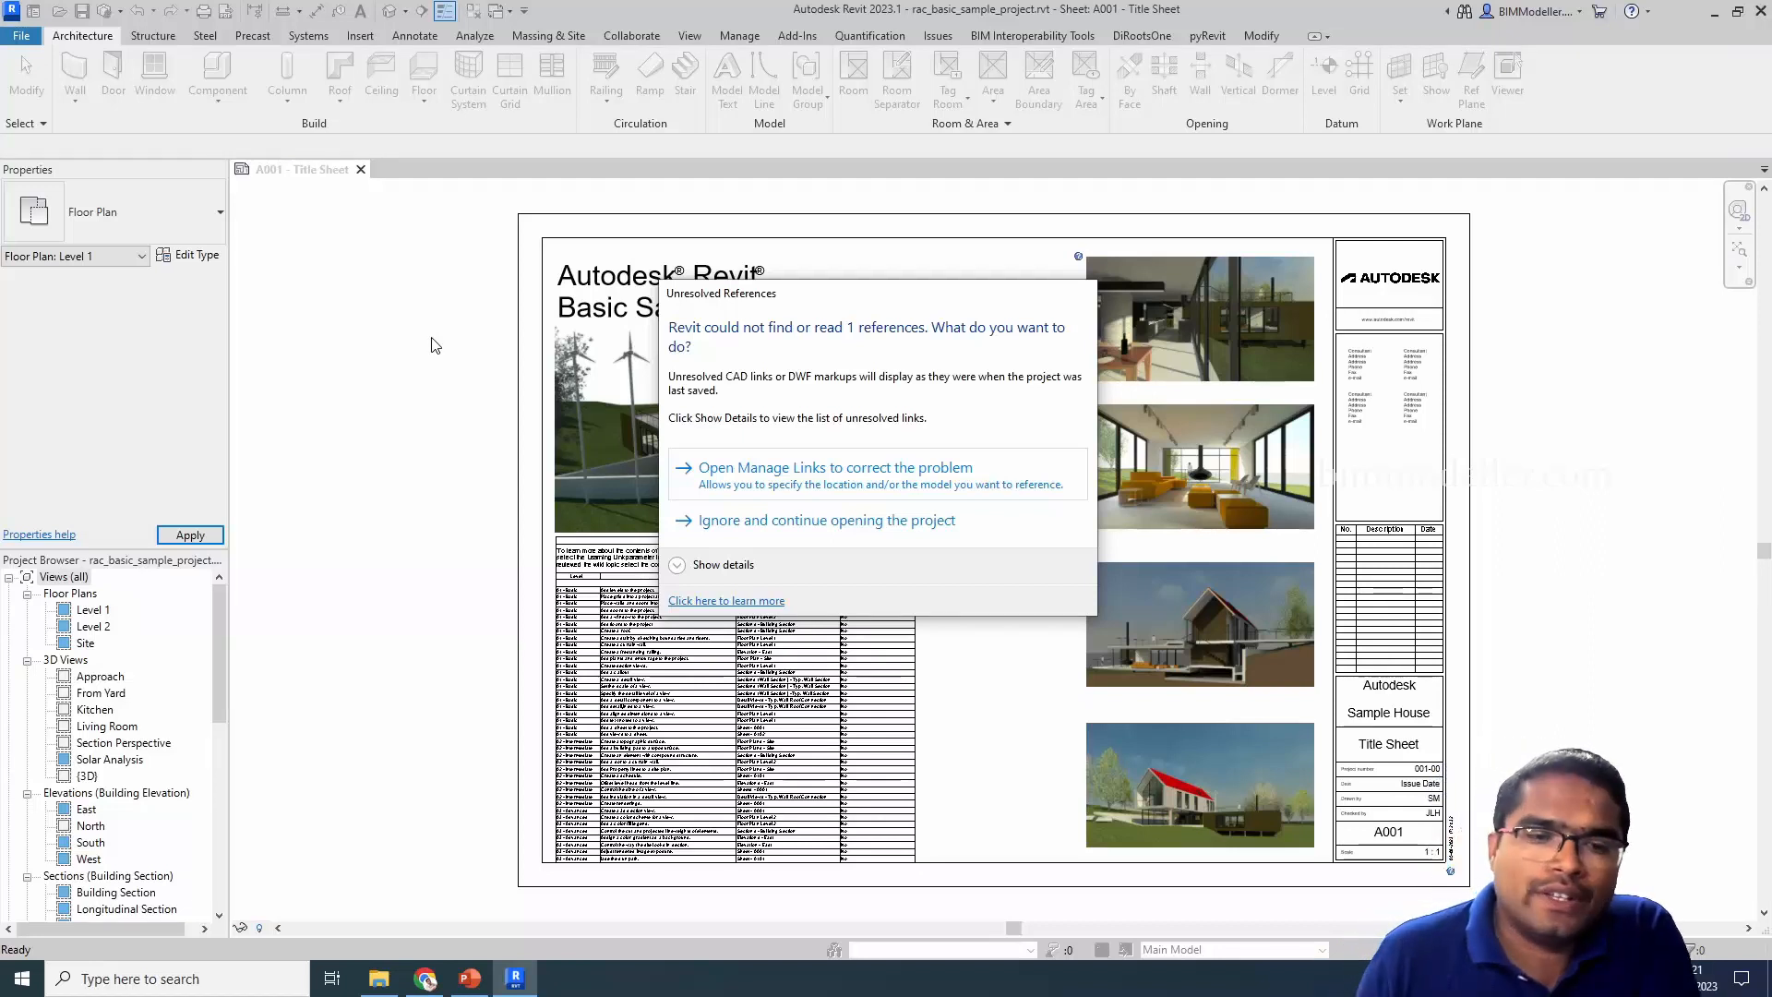
pyautogui.moveTo(411, 502)
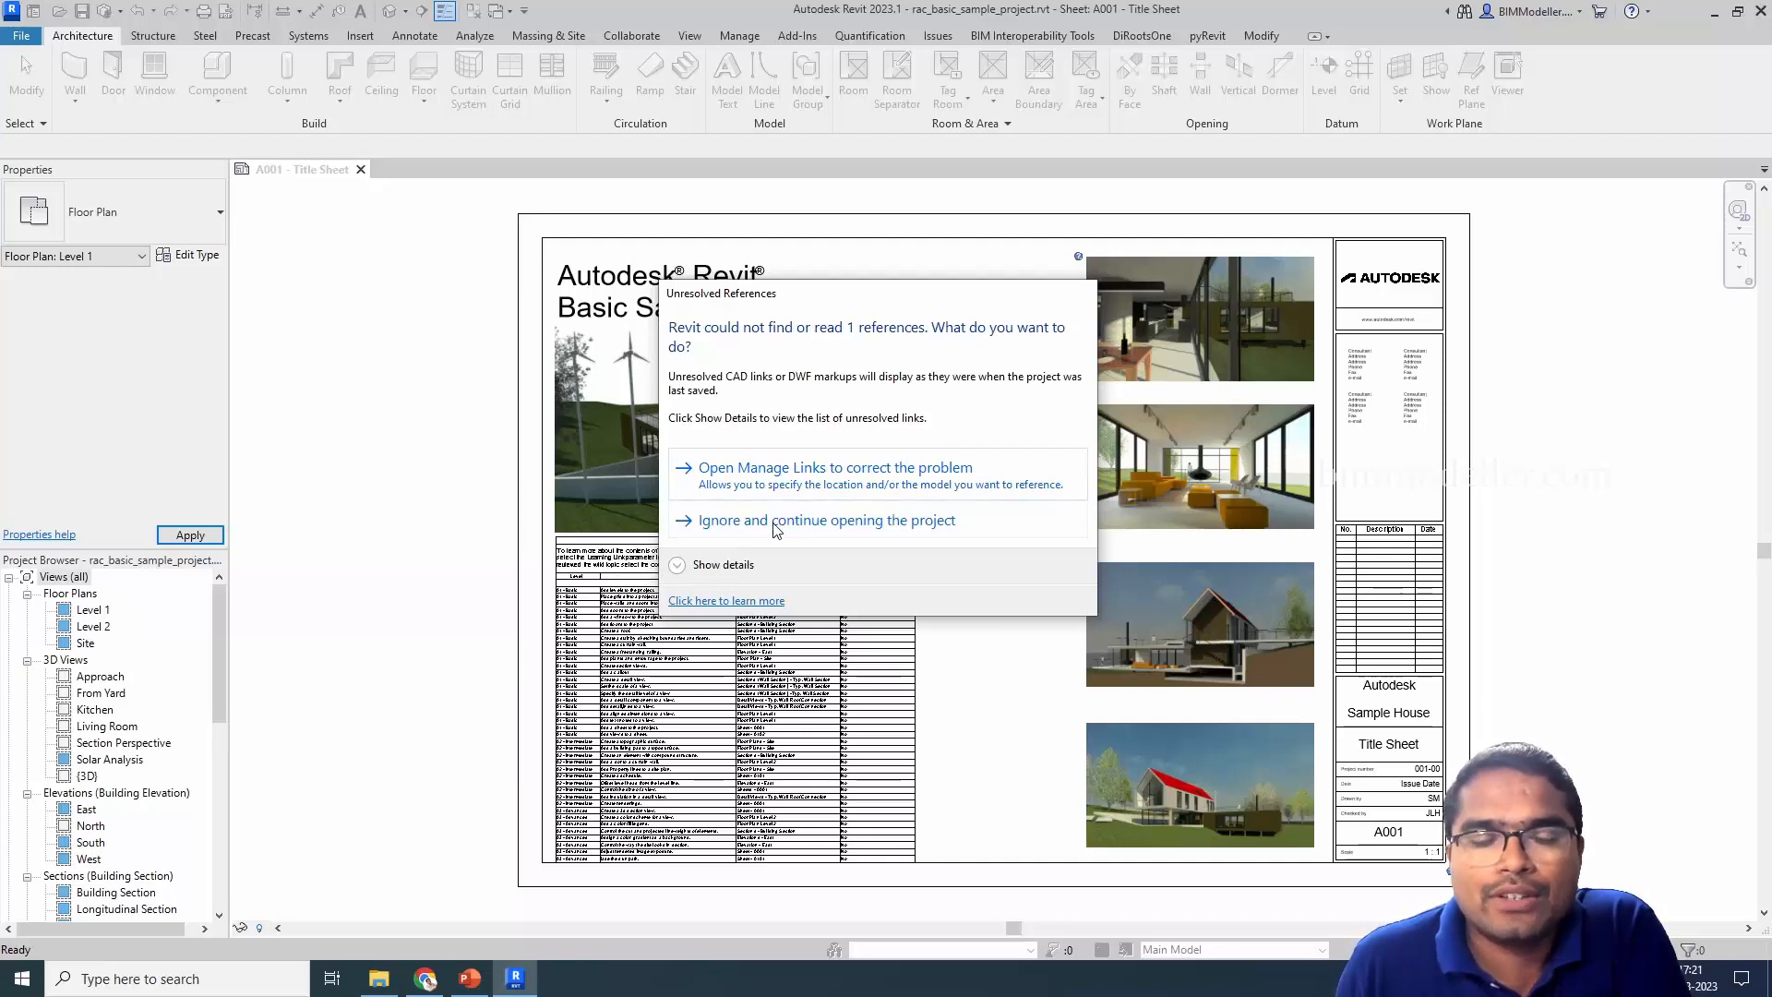
pyautogui.click(827, 521)
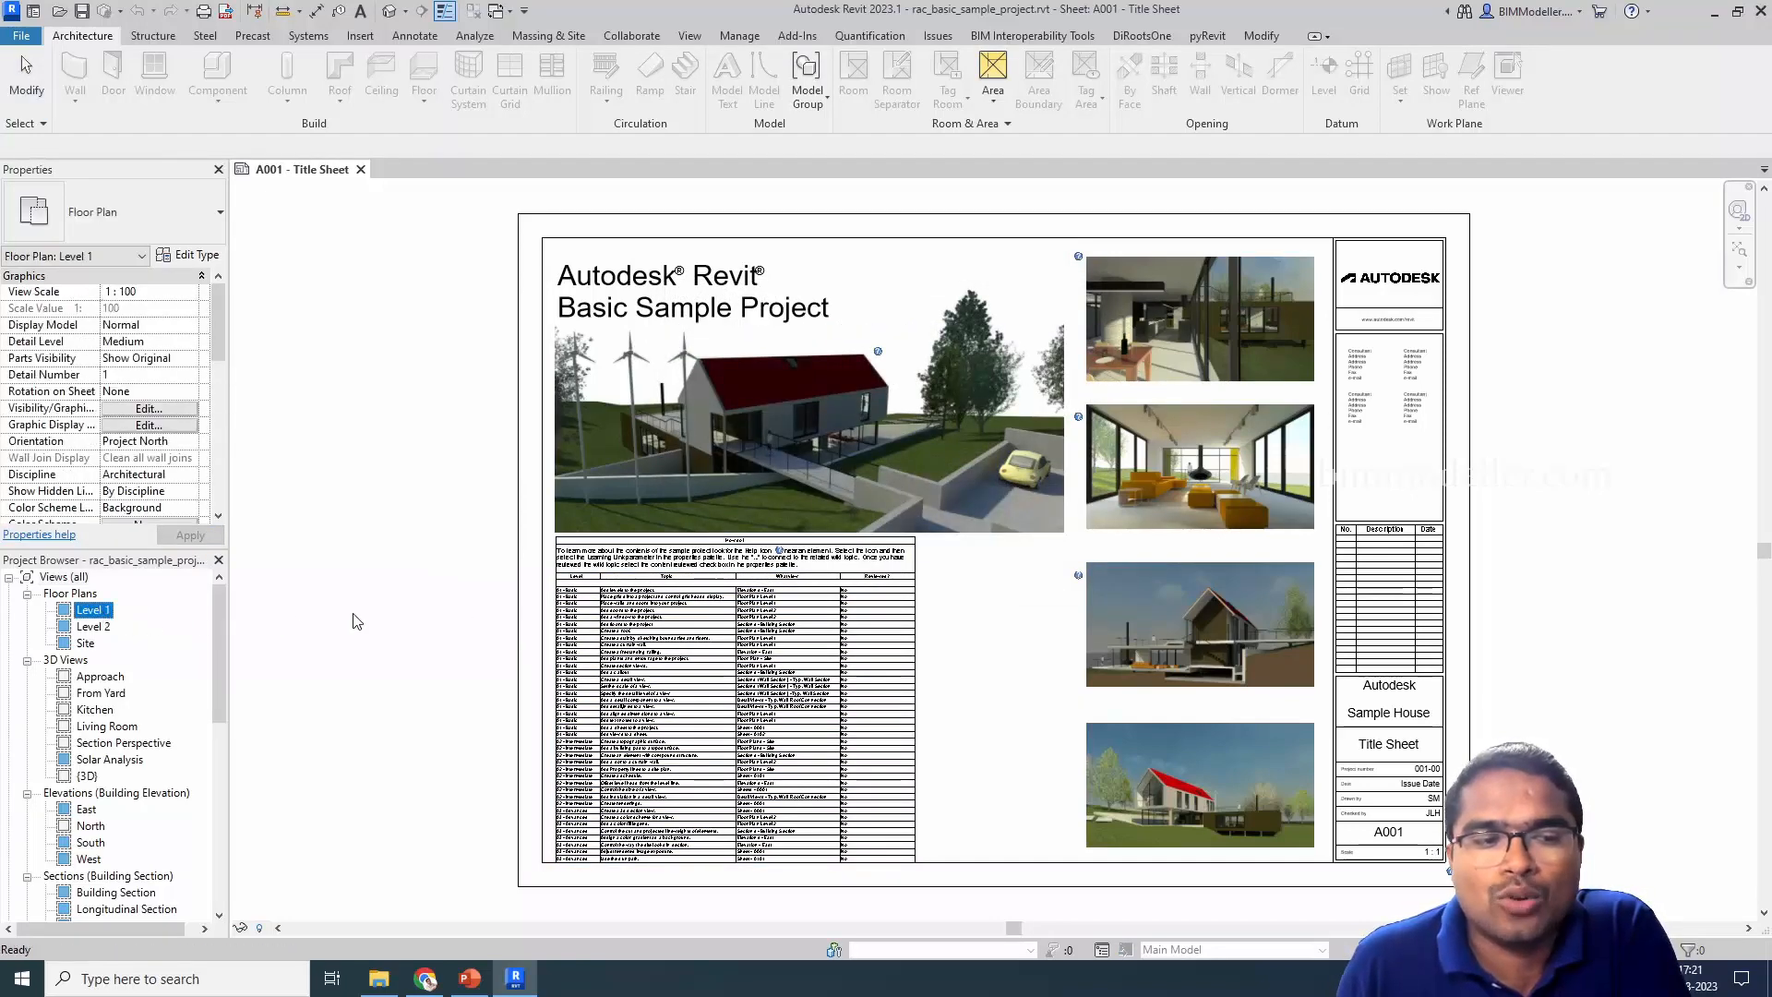
pyautogui.doubleClick(94, 609)
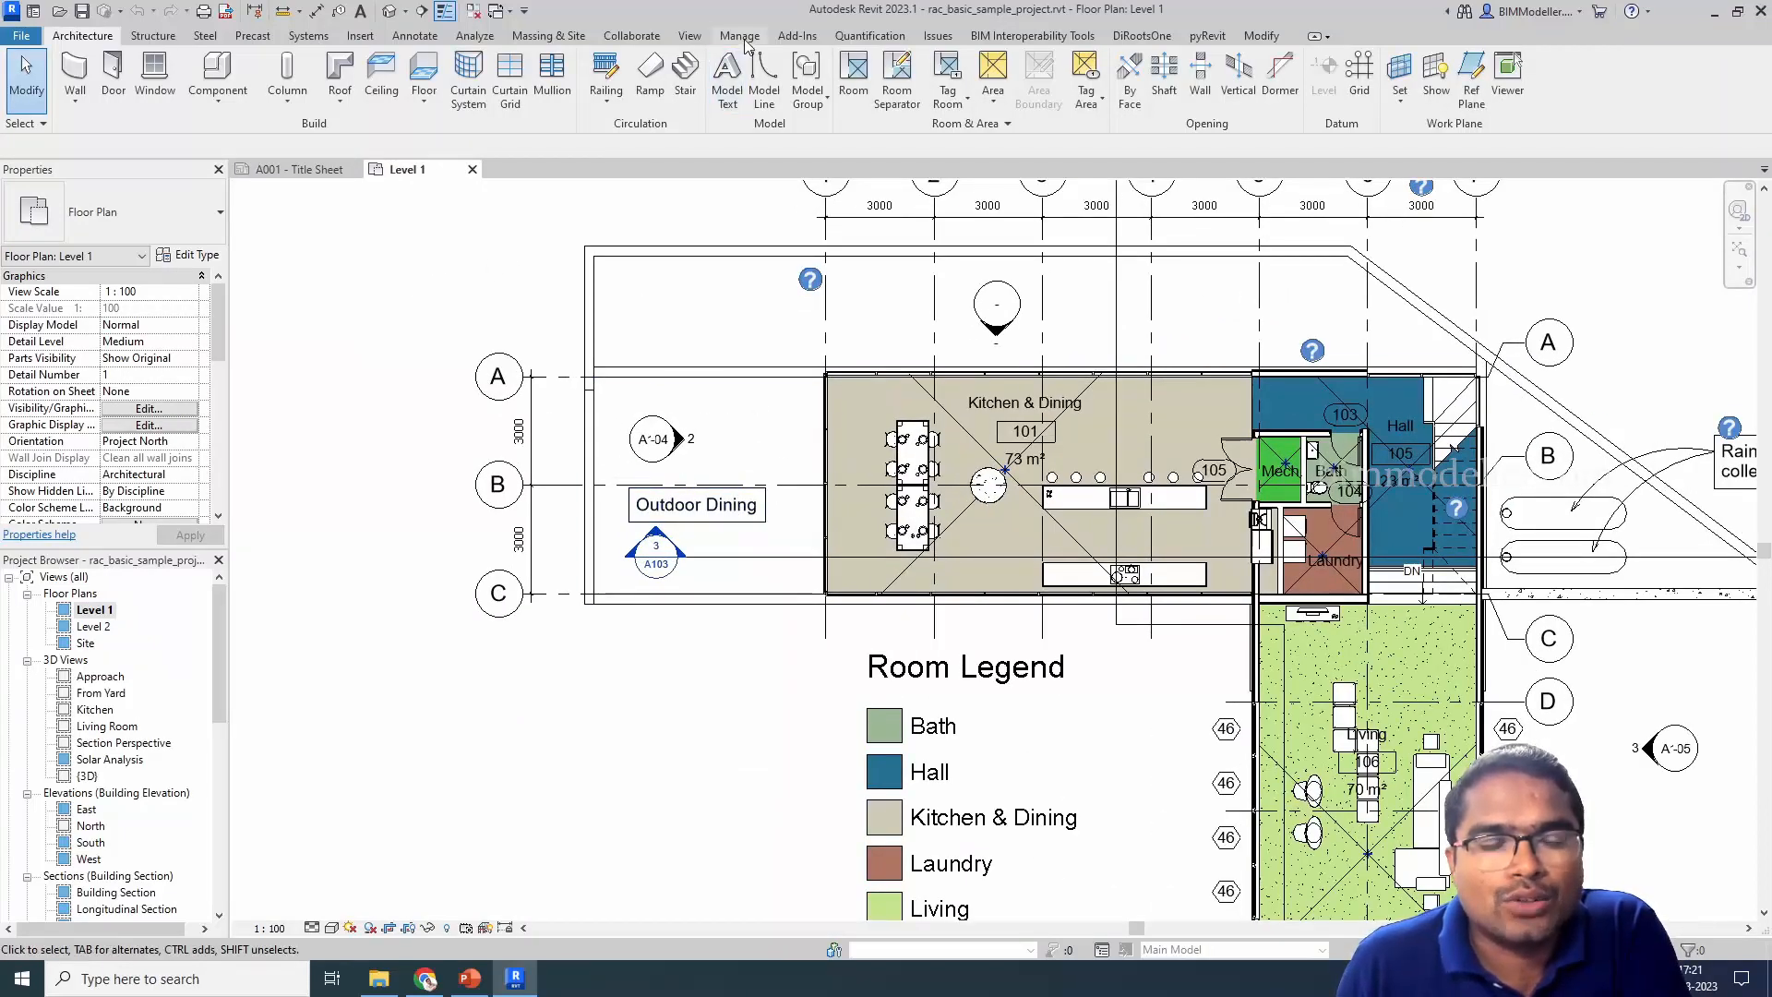
# Bring up Manage Links from the Insert ribbon, listing rst_basic_sample_project.rvt as Not Found
pyautogui.click(738, 35)
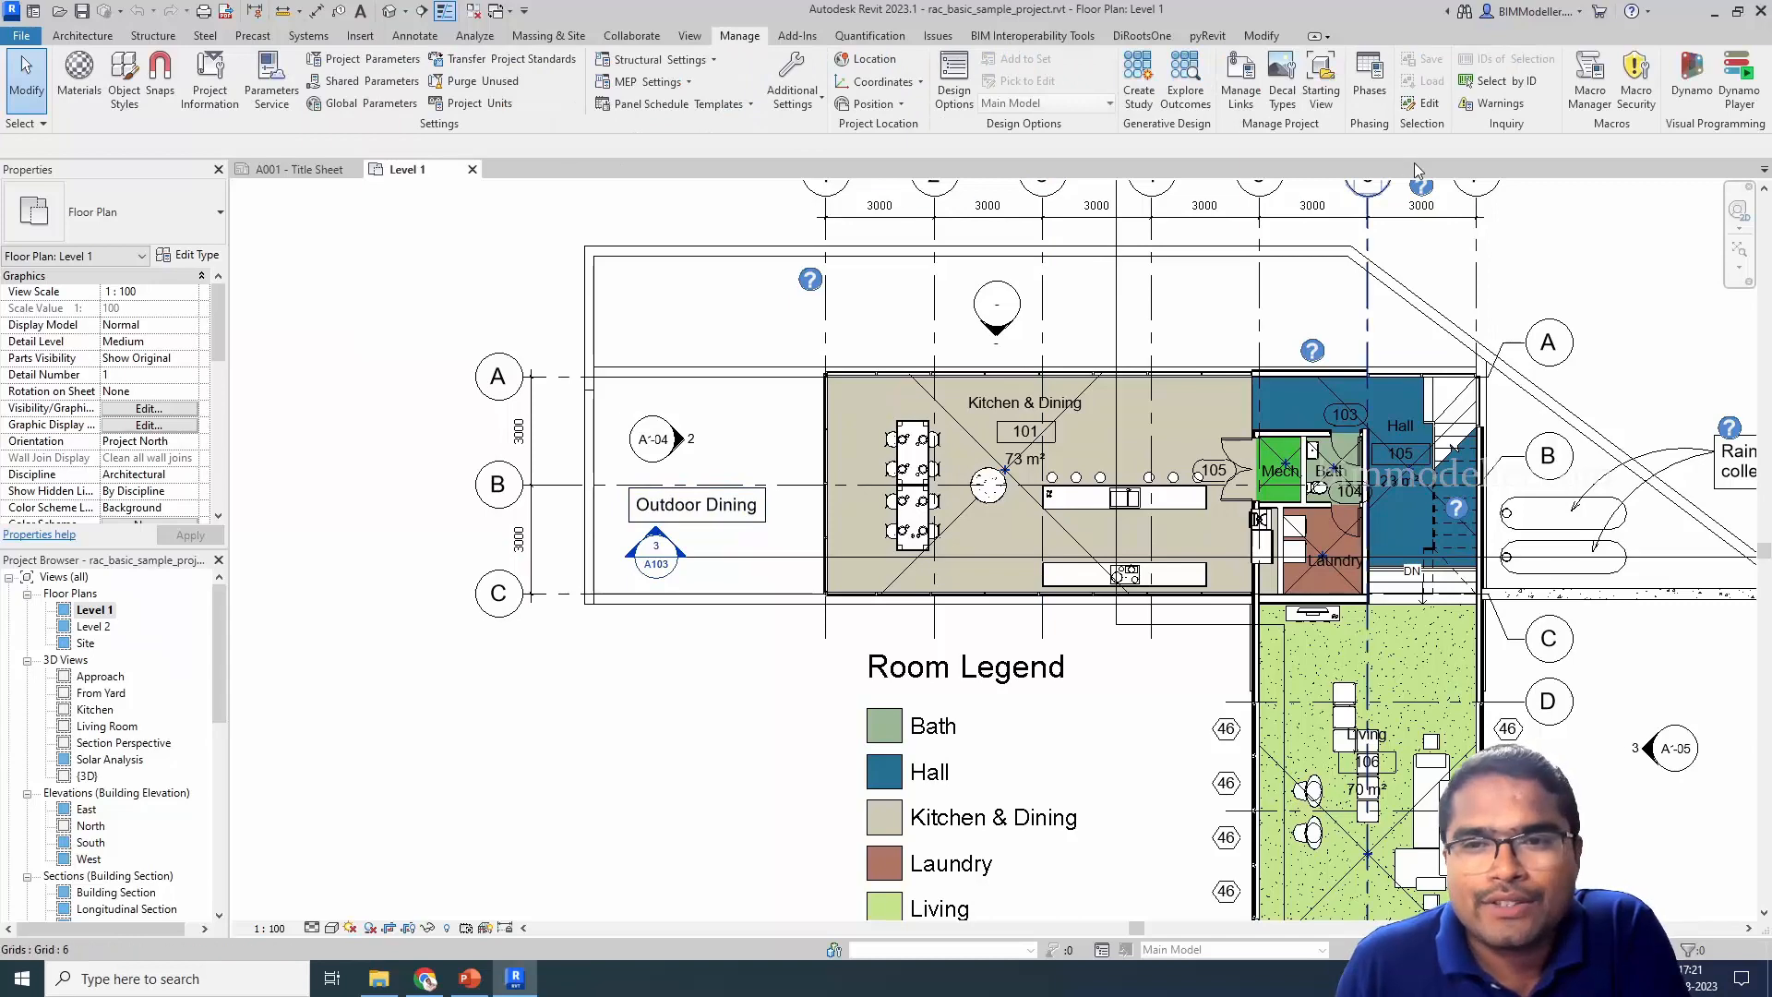
pyautogui.moveTo(1239, 79)
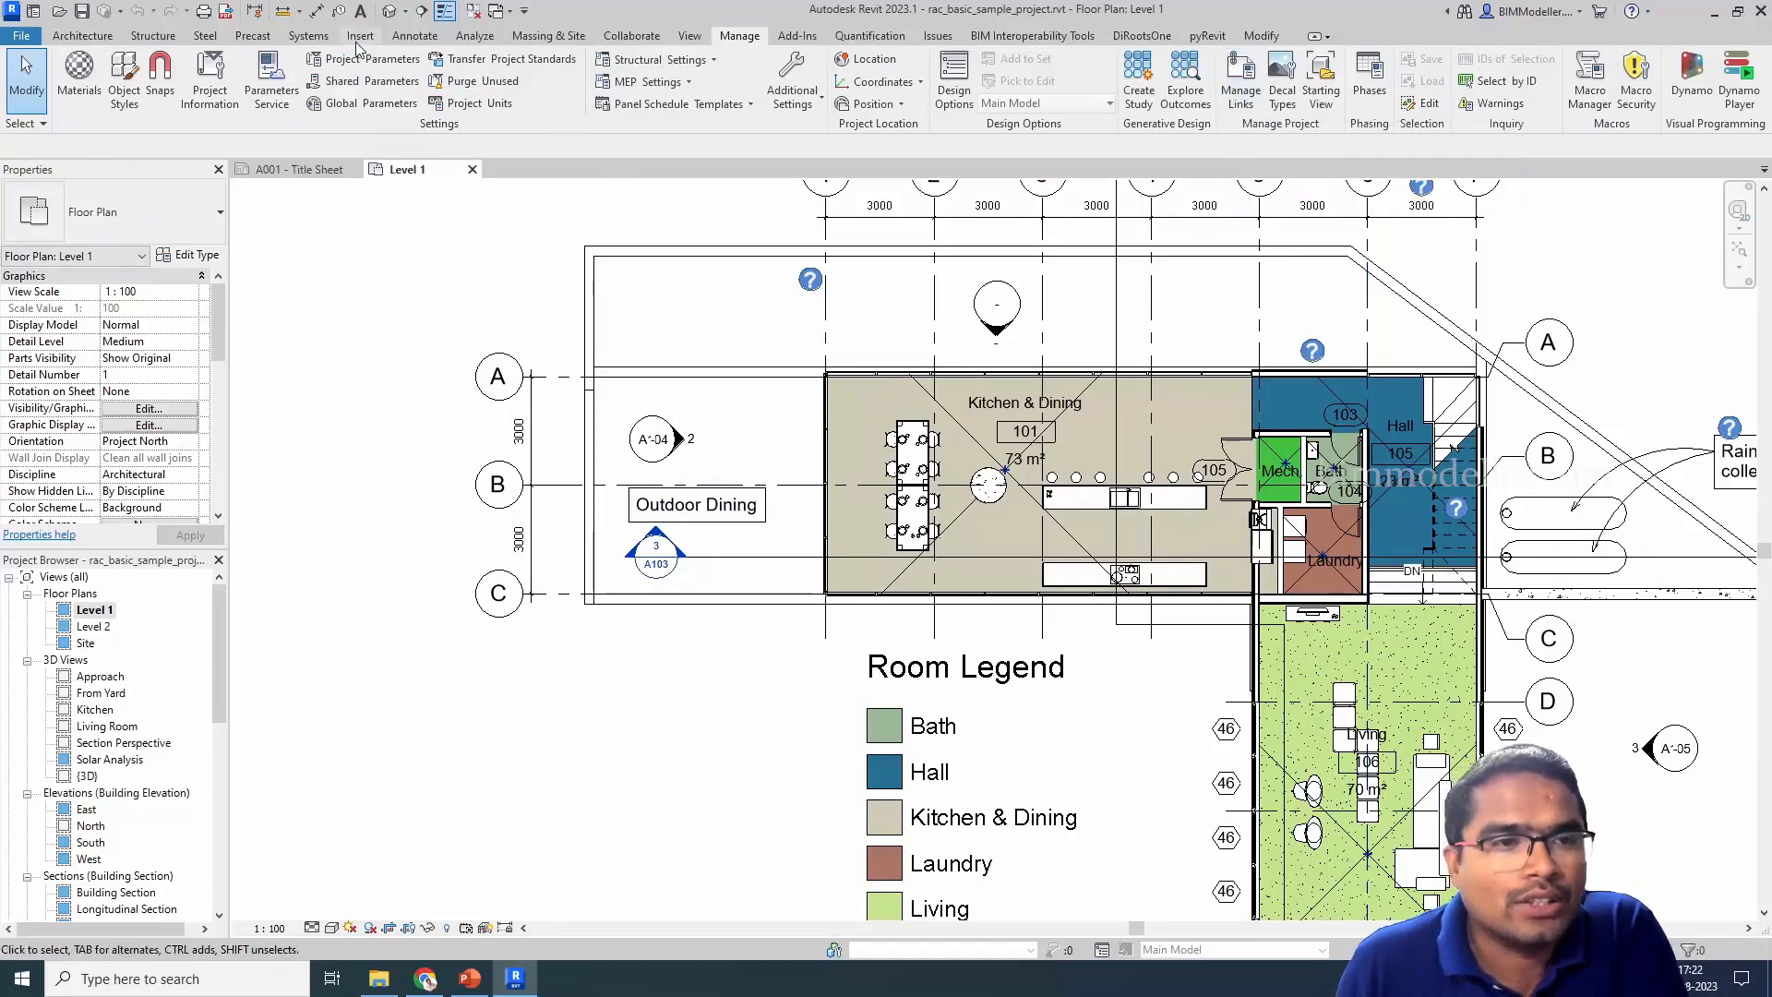
pyautogui.click(360, 35)
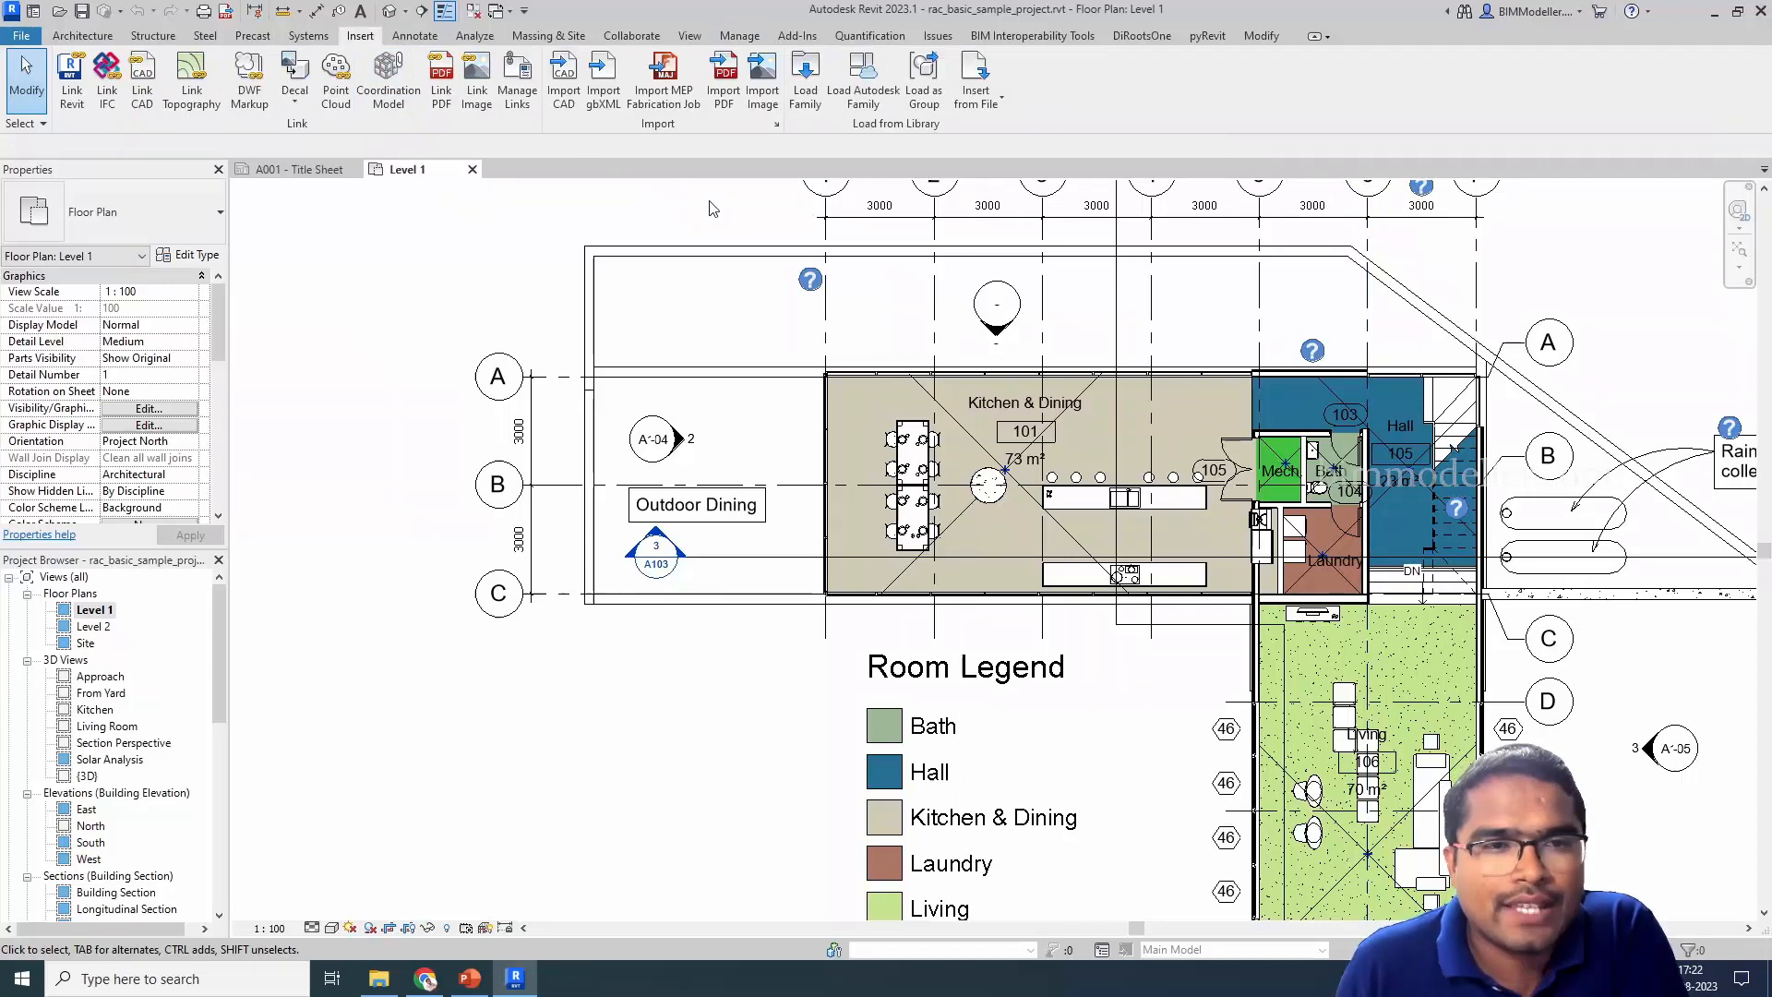
pyautogui.moveTo(517, 81)
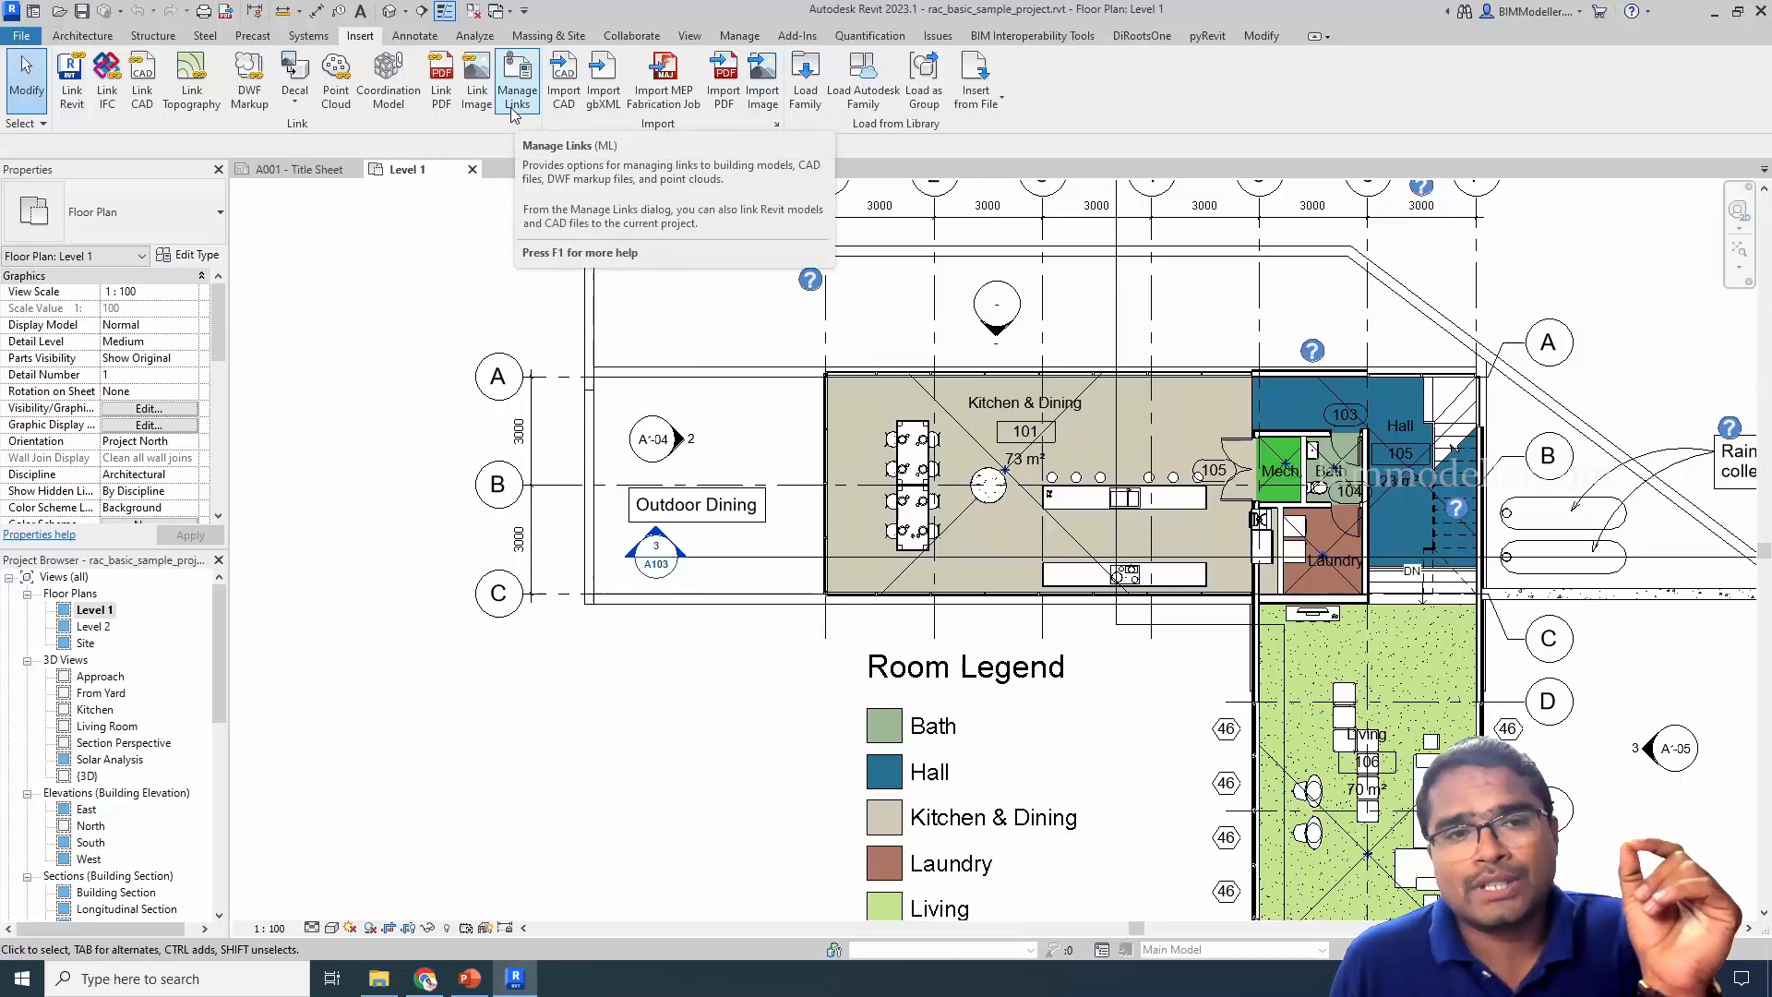
pyautogui.click(517, 80)
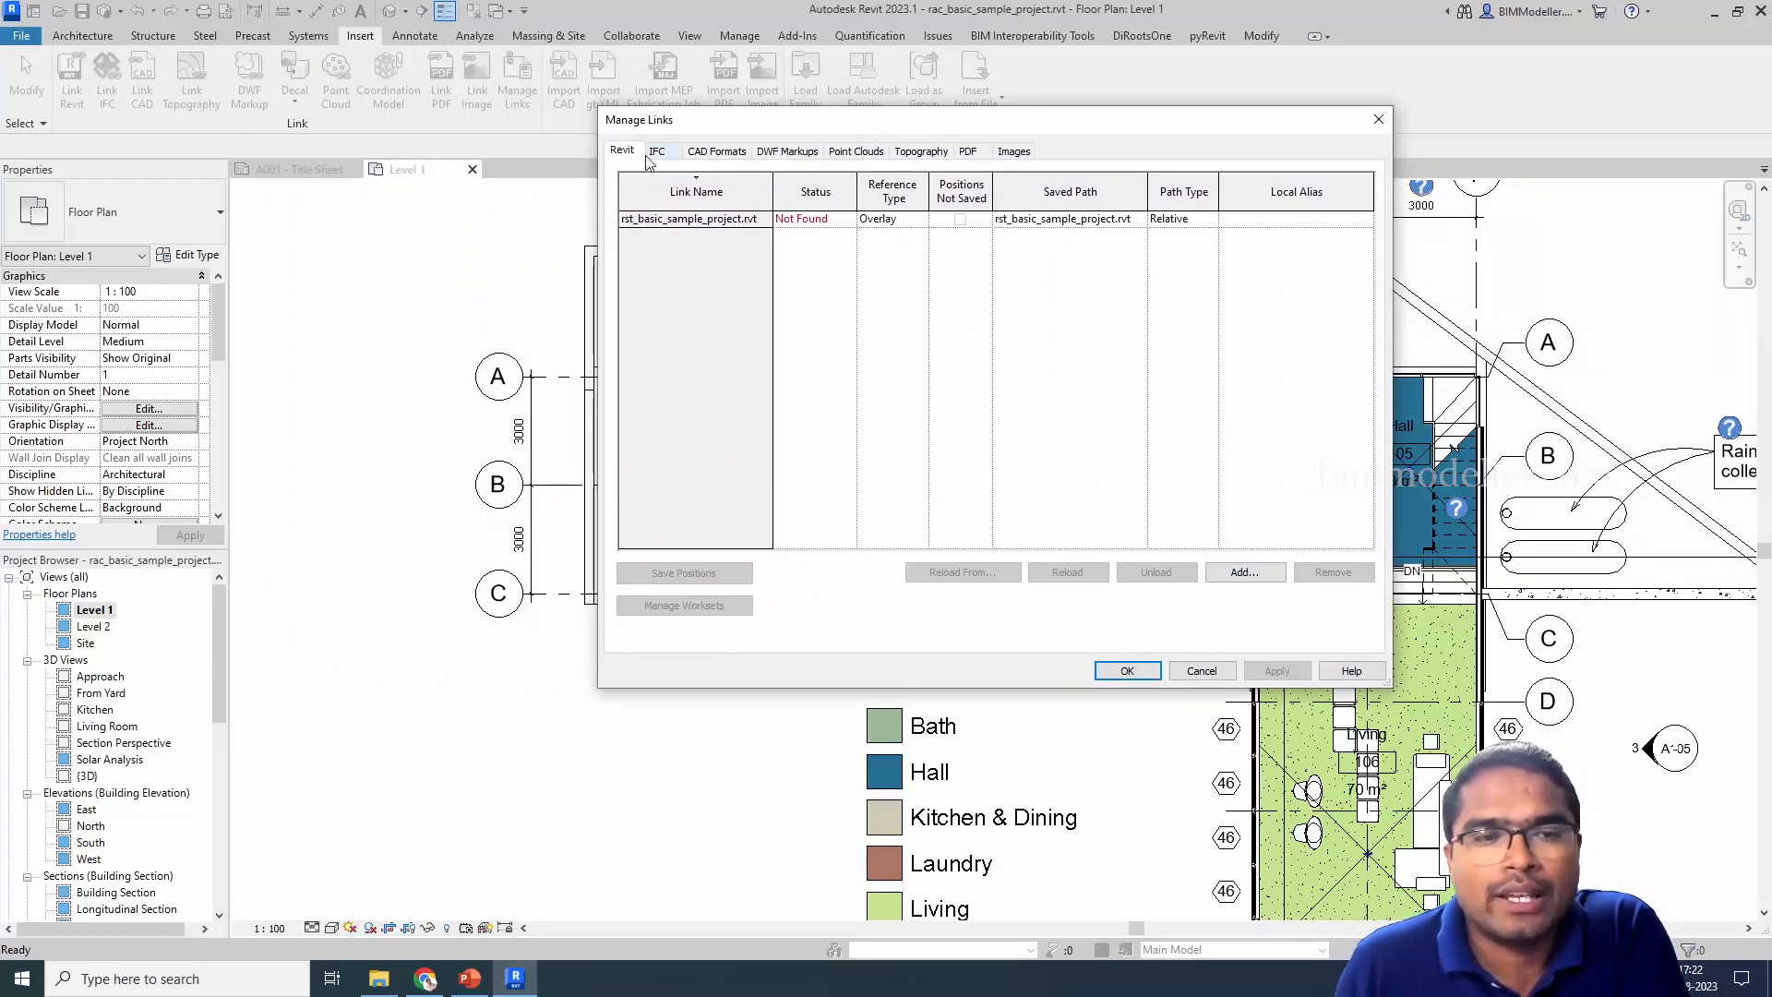
pyautogui.click(657, 149)
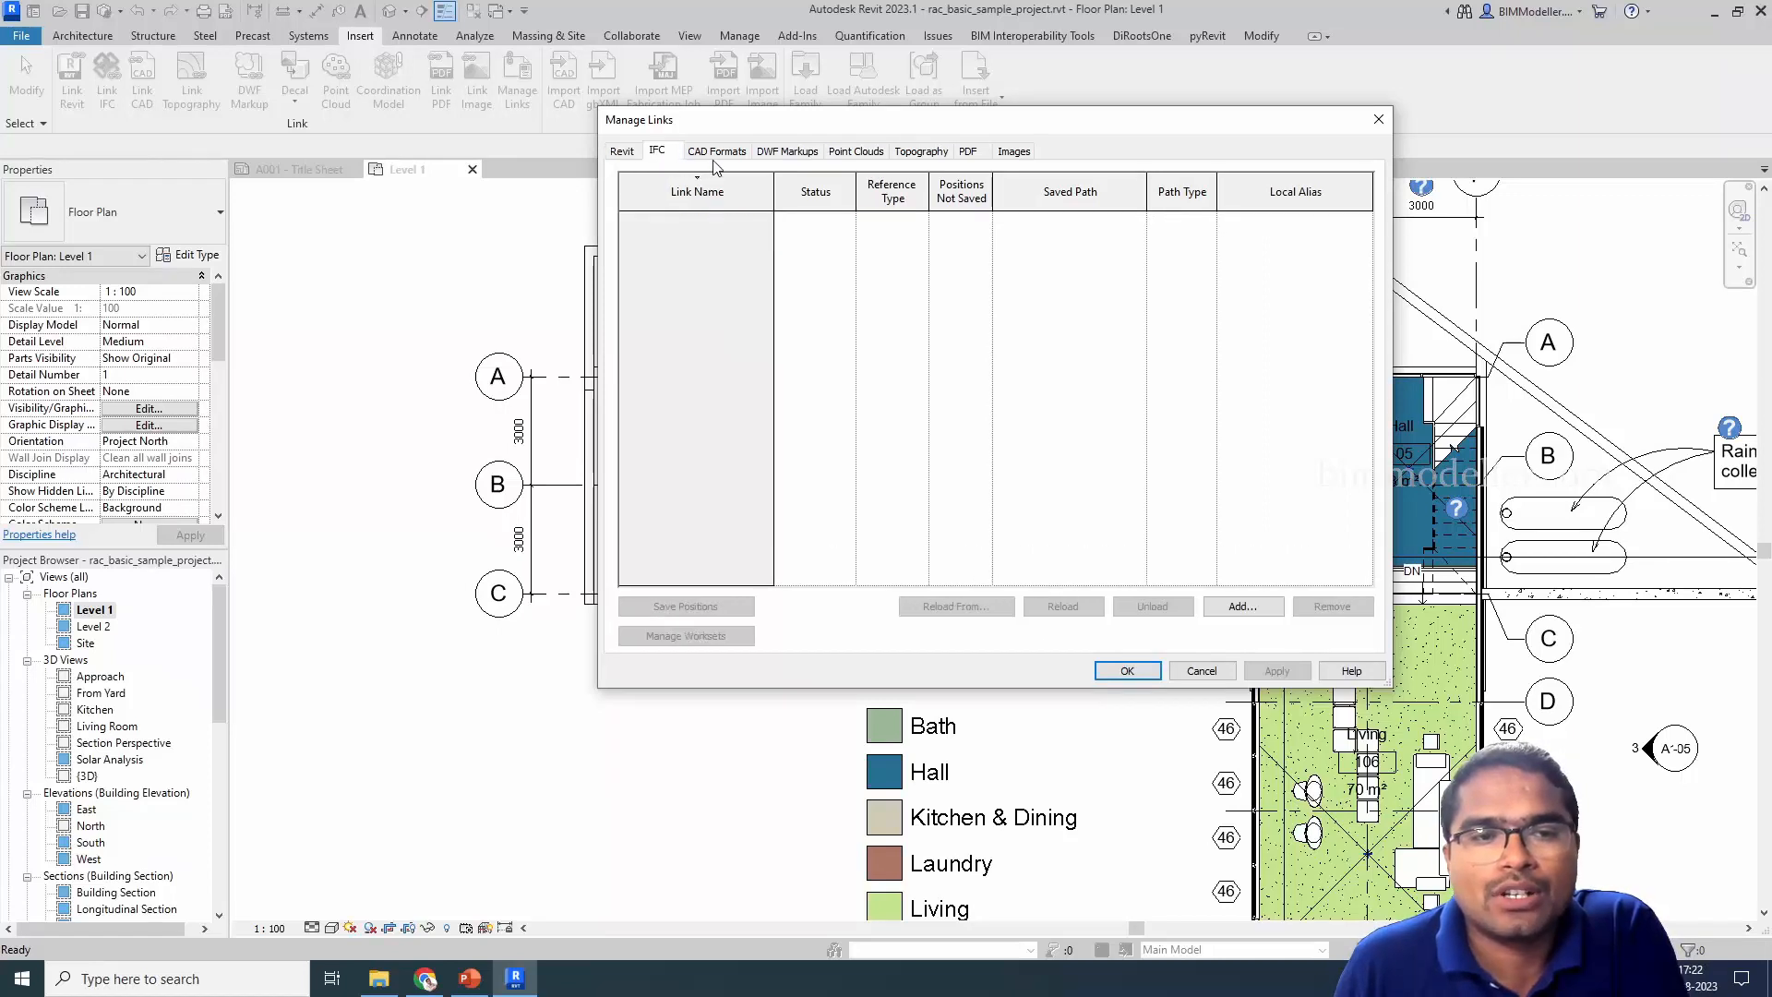
pyautogui.click(855, 149)
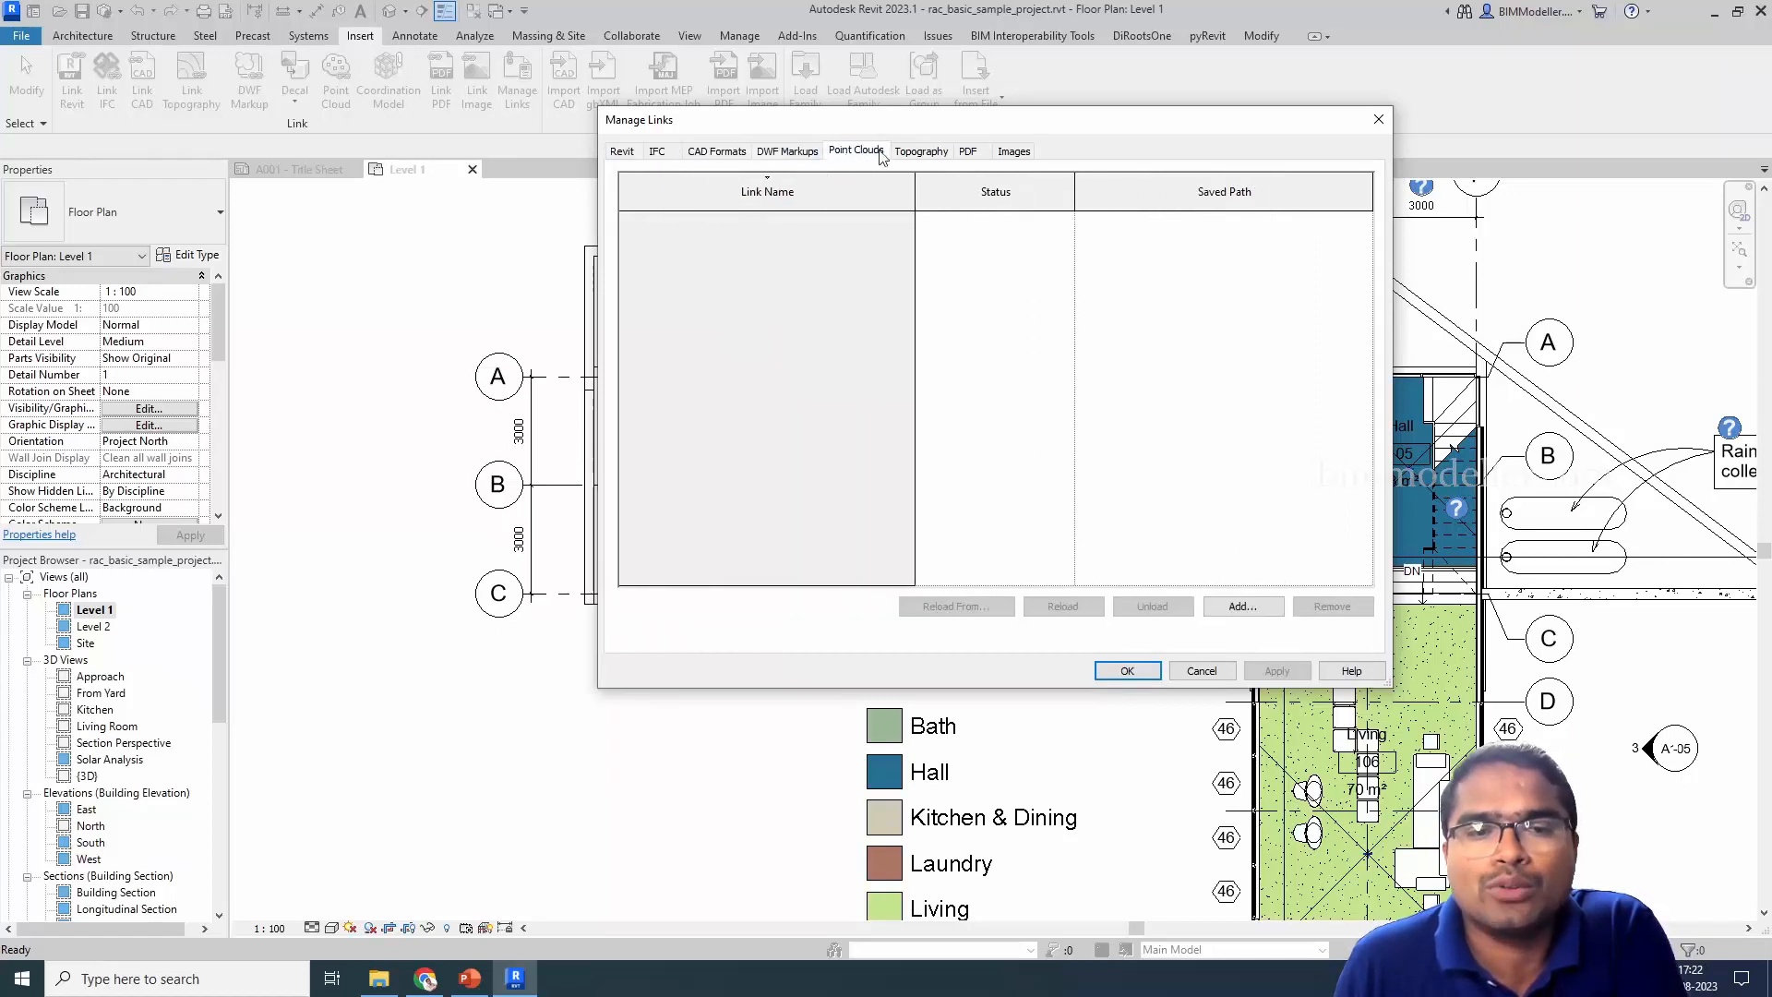
pyautogui.click(919, 149)
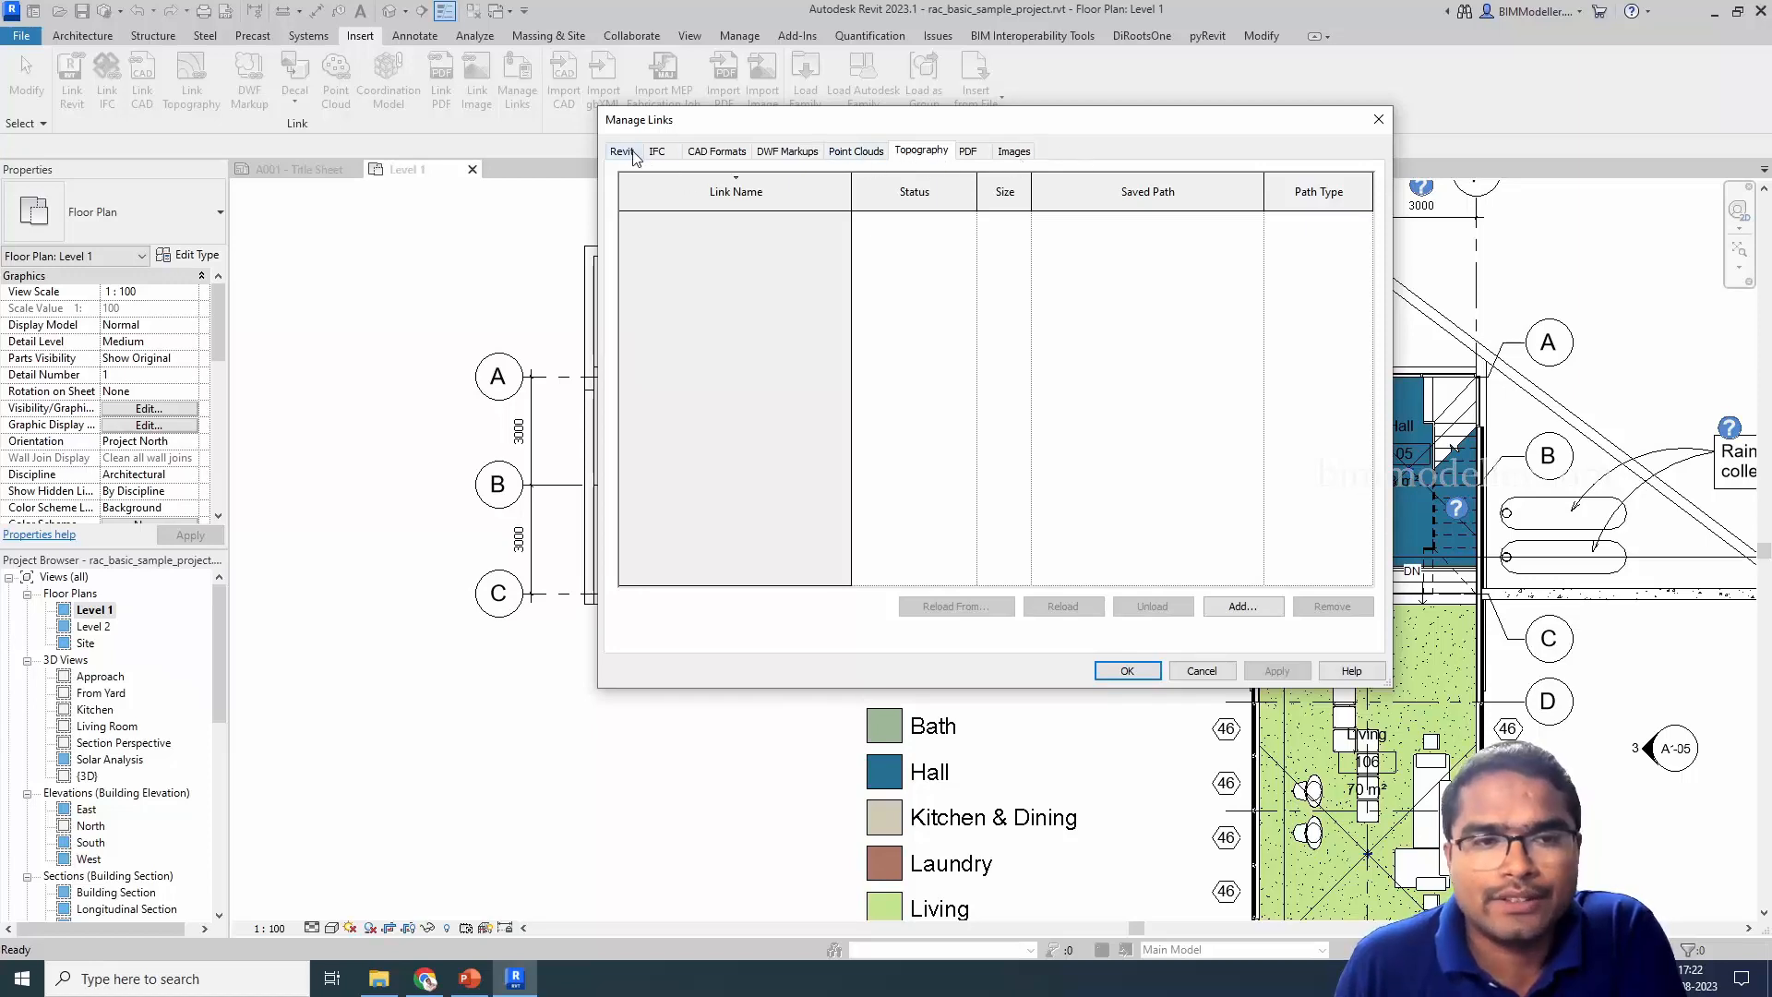
pyautogui.click(622, 149)
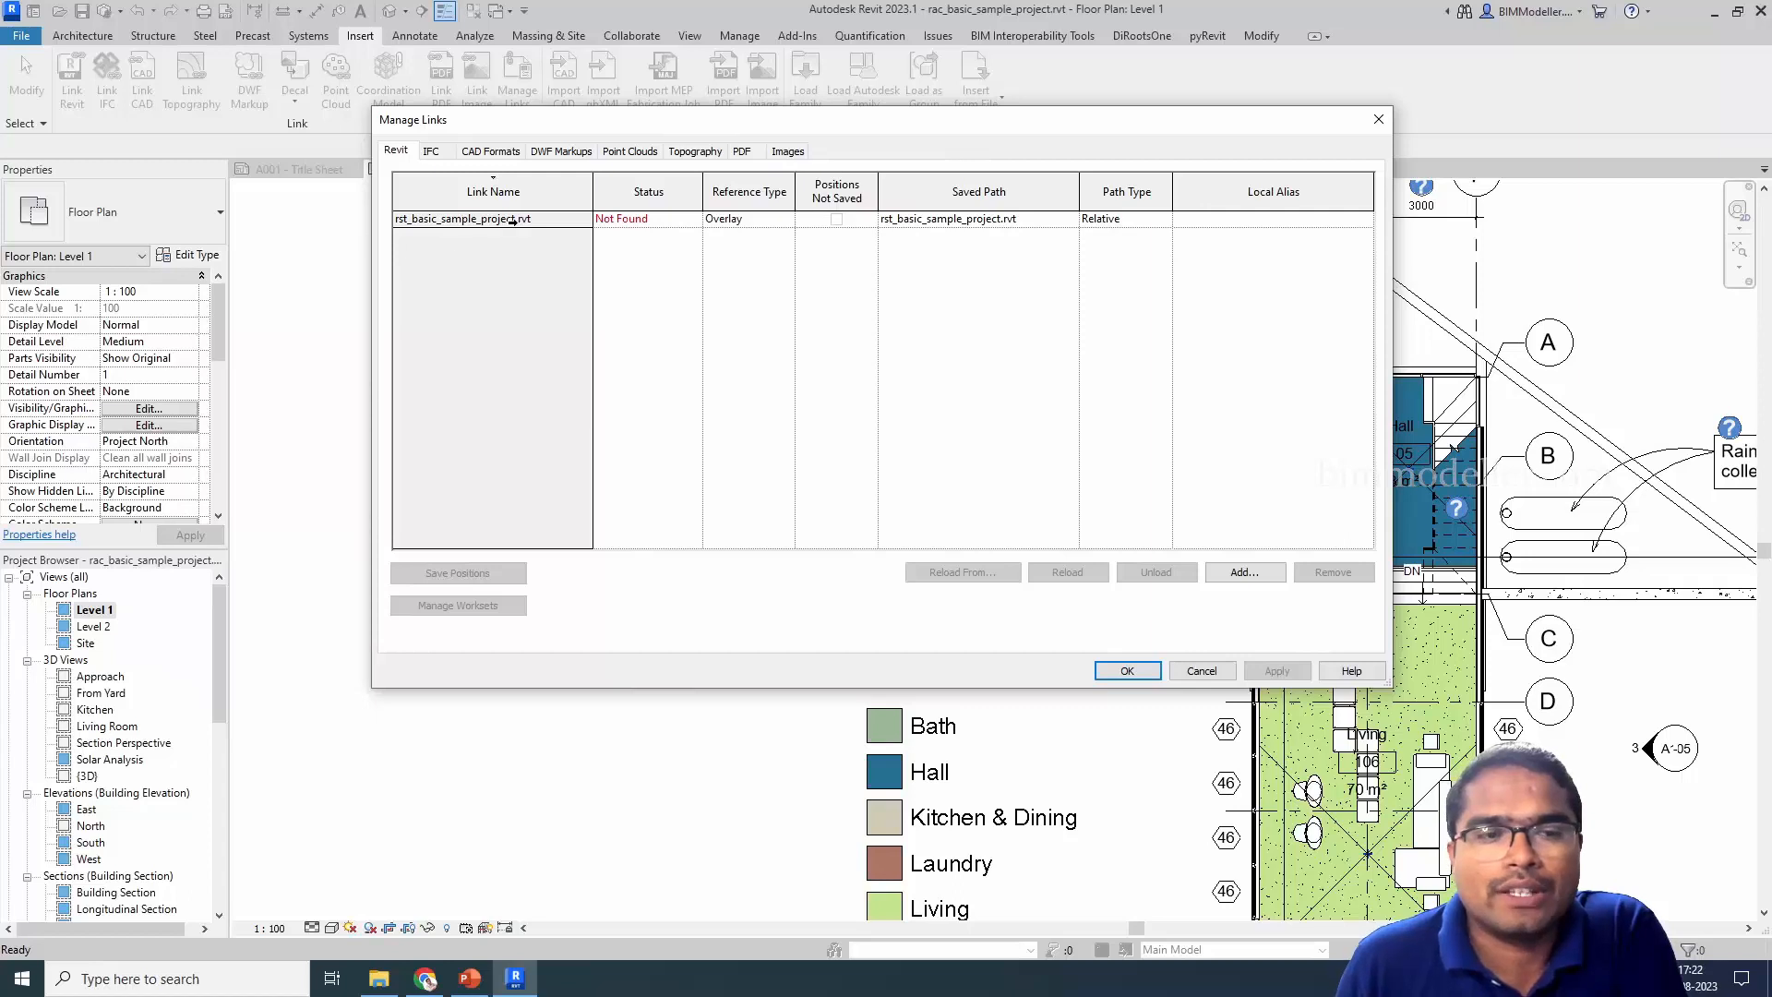
pyautogui.click(491, 218)
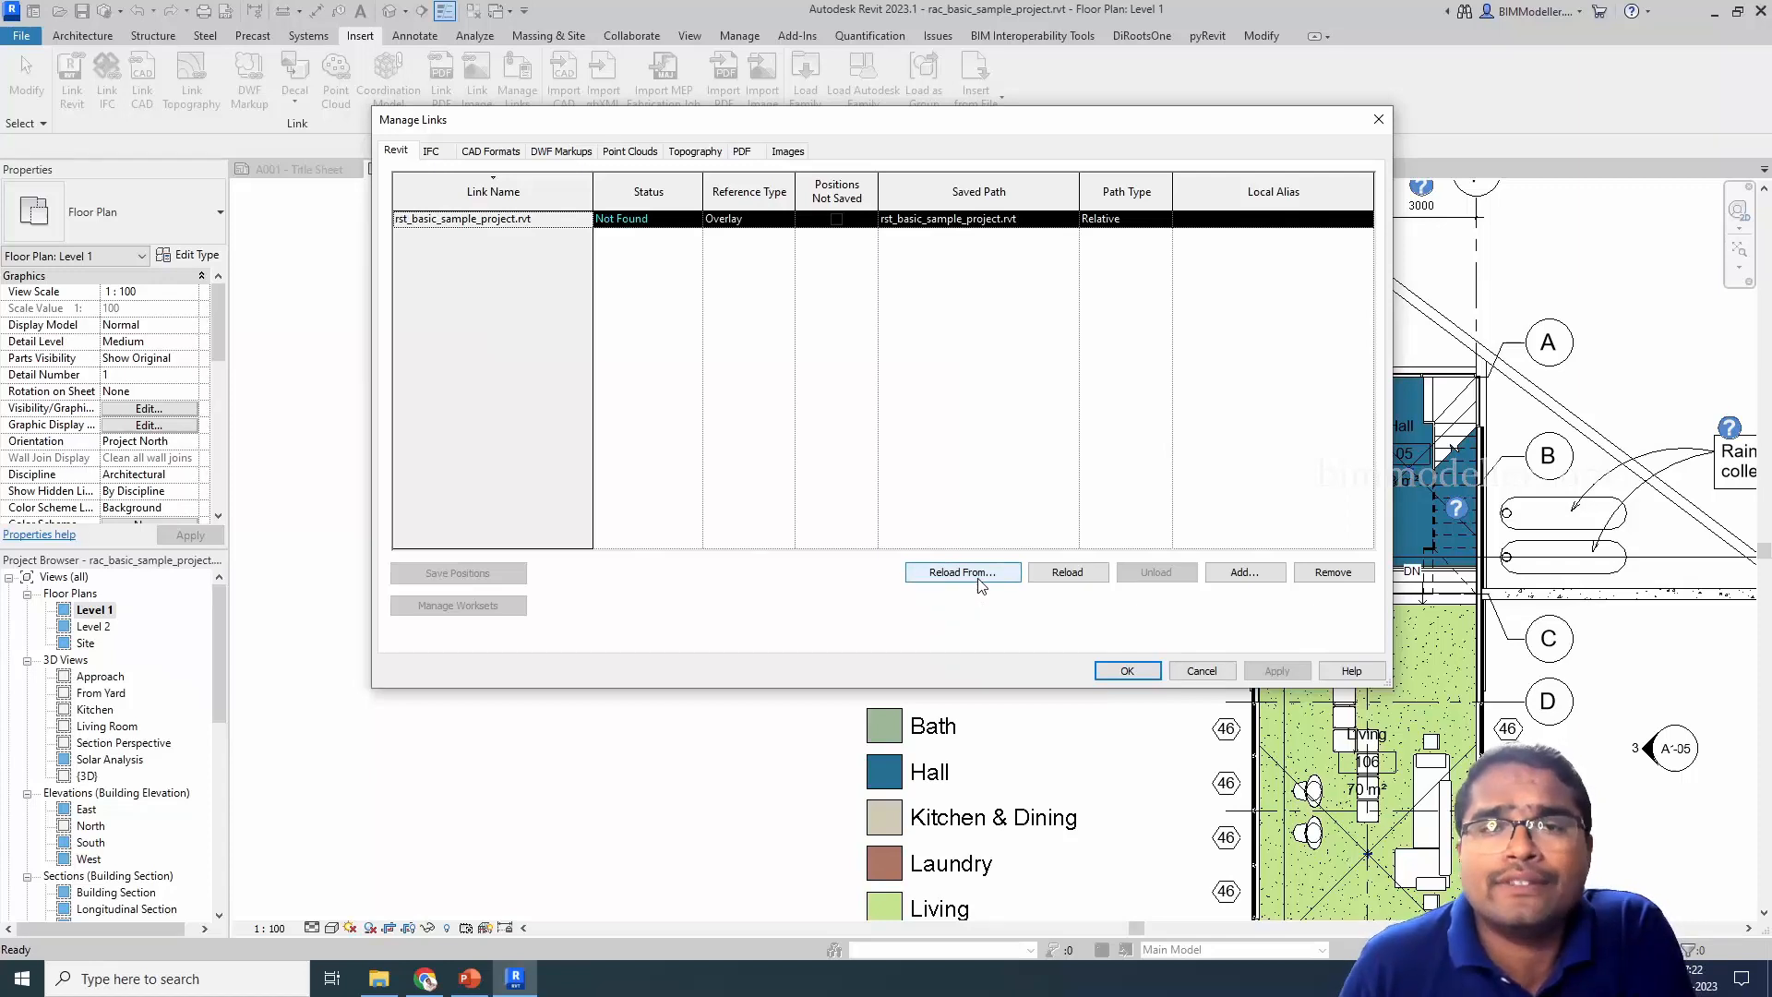
# Reload the structural link from New folder so rst_basic_sample_project.rvt shows Loaded
pyautogui.click(960, 572)
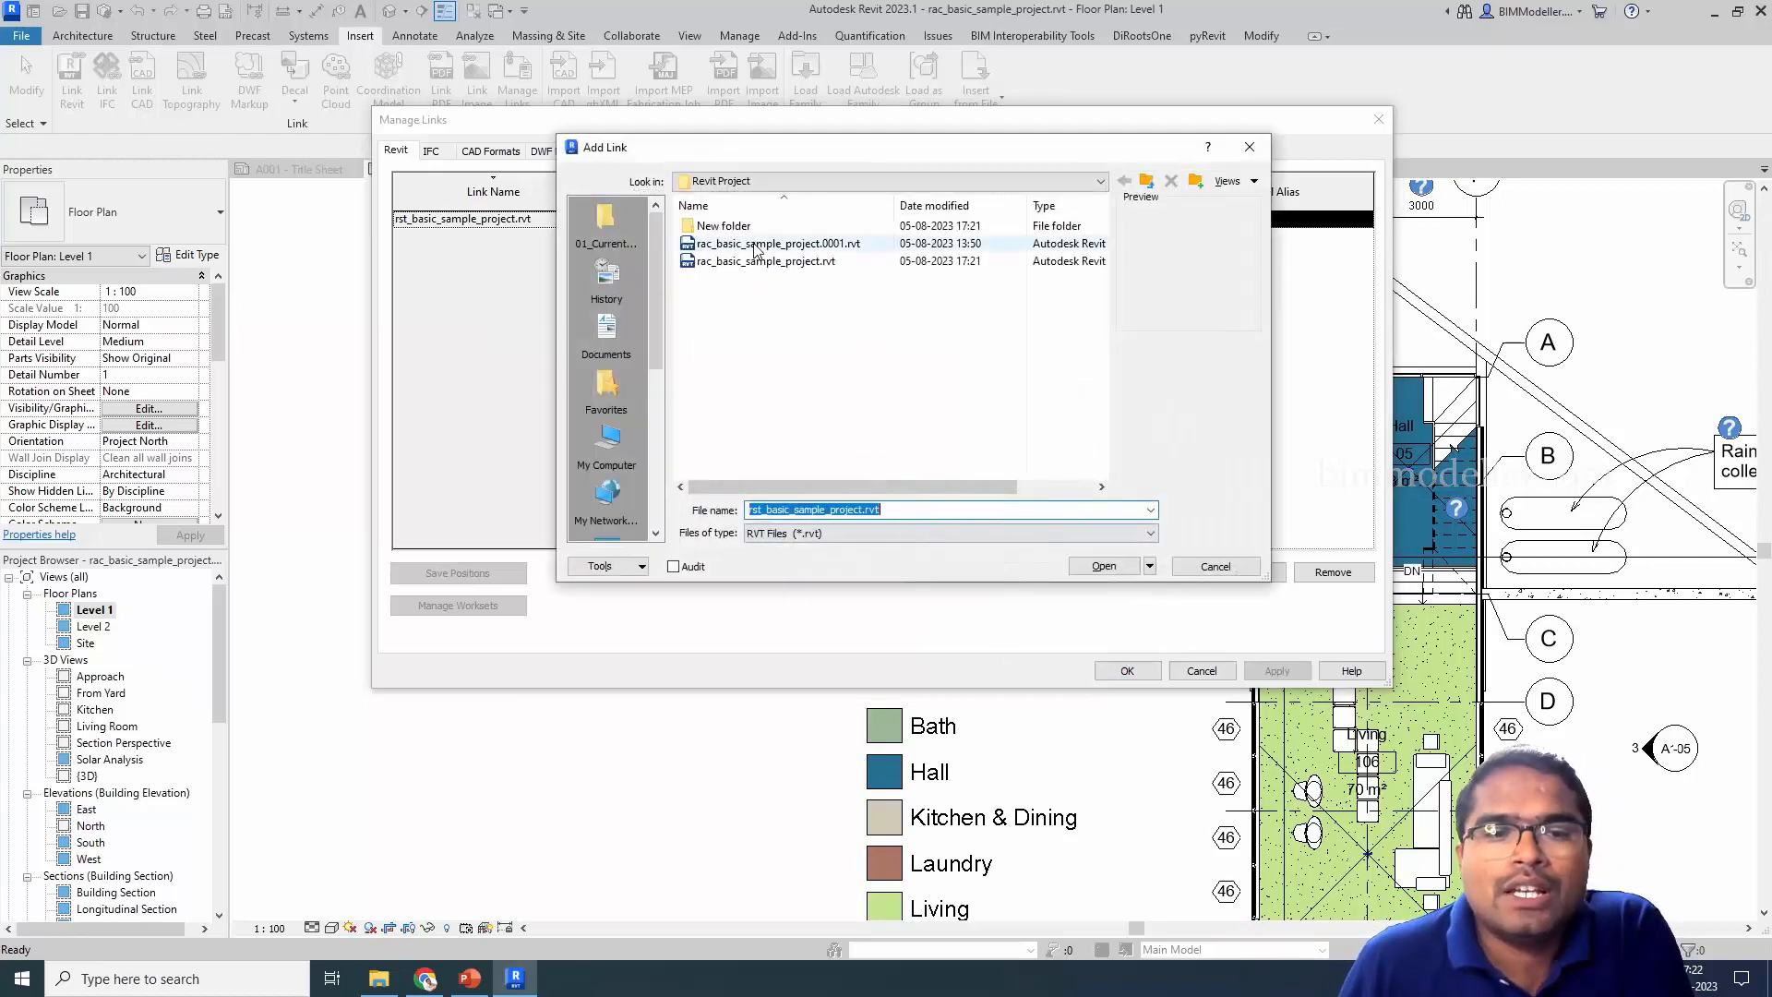
pyautogui.doubleClick(724, 225)
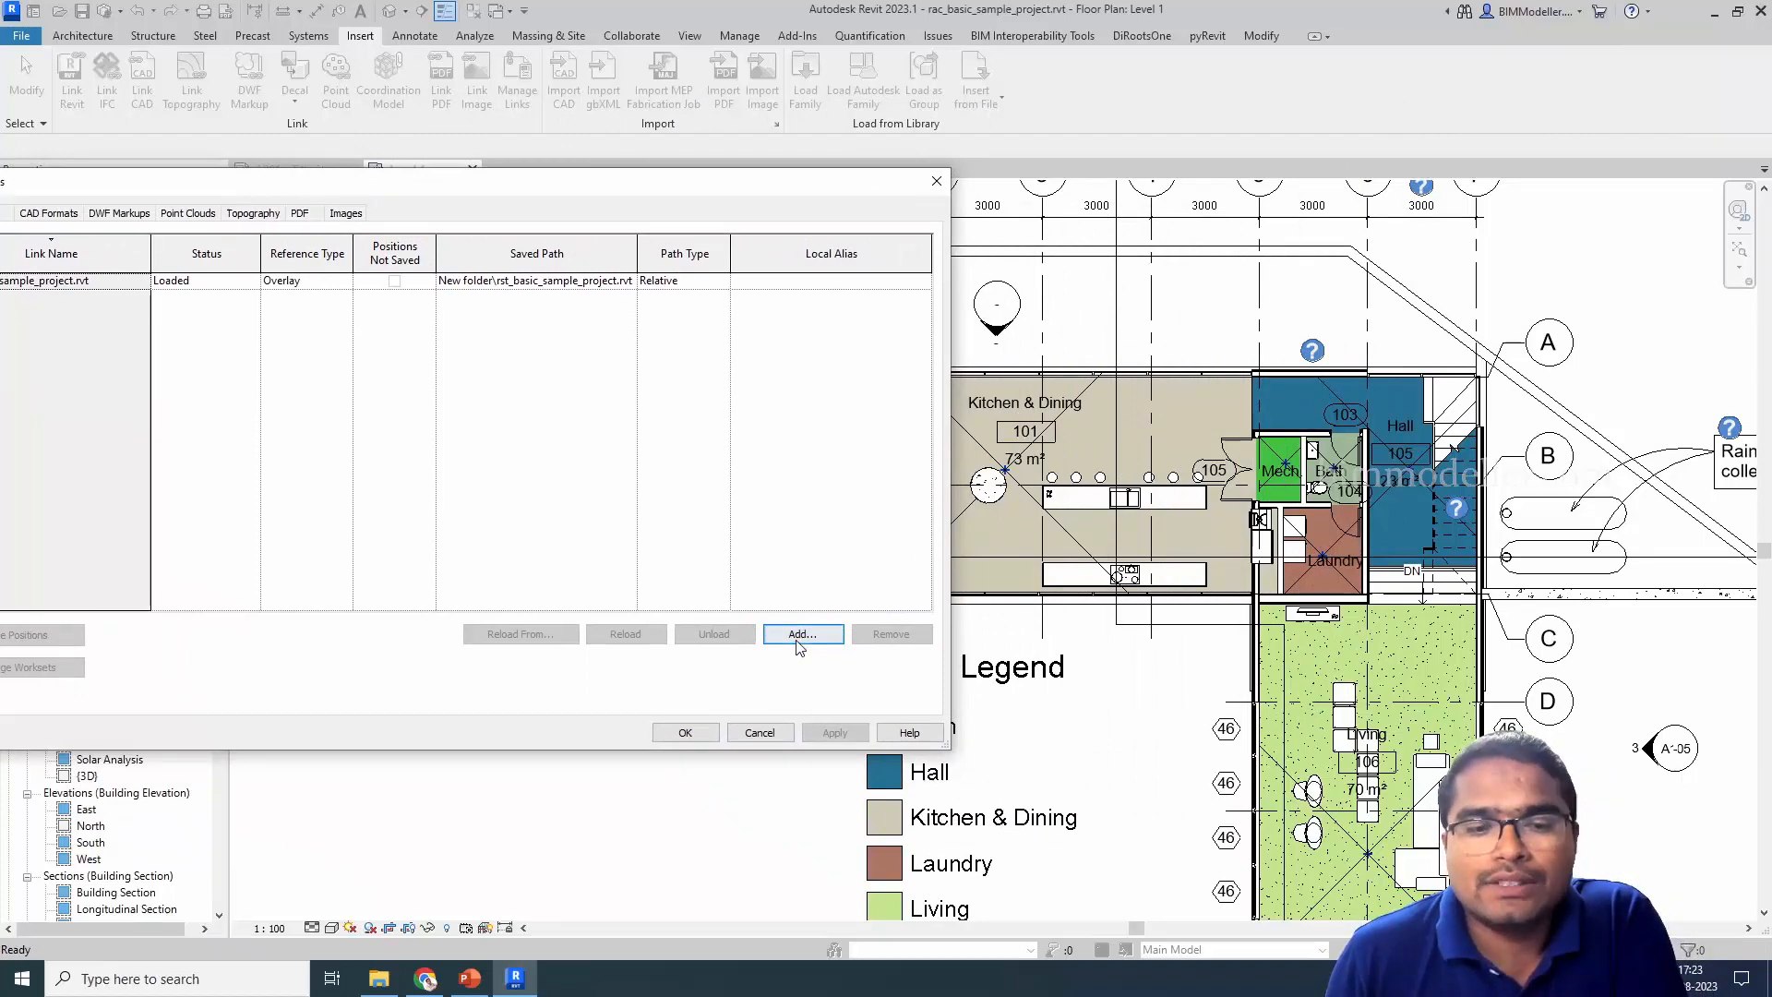
# Cancel adding another link, select the reloaded structural link and confirm to return to the Level 1 plan
pyautogui.click(801, 633)
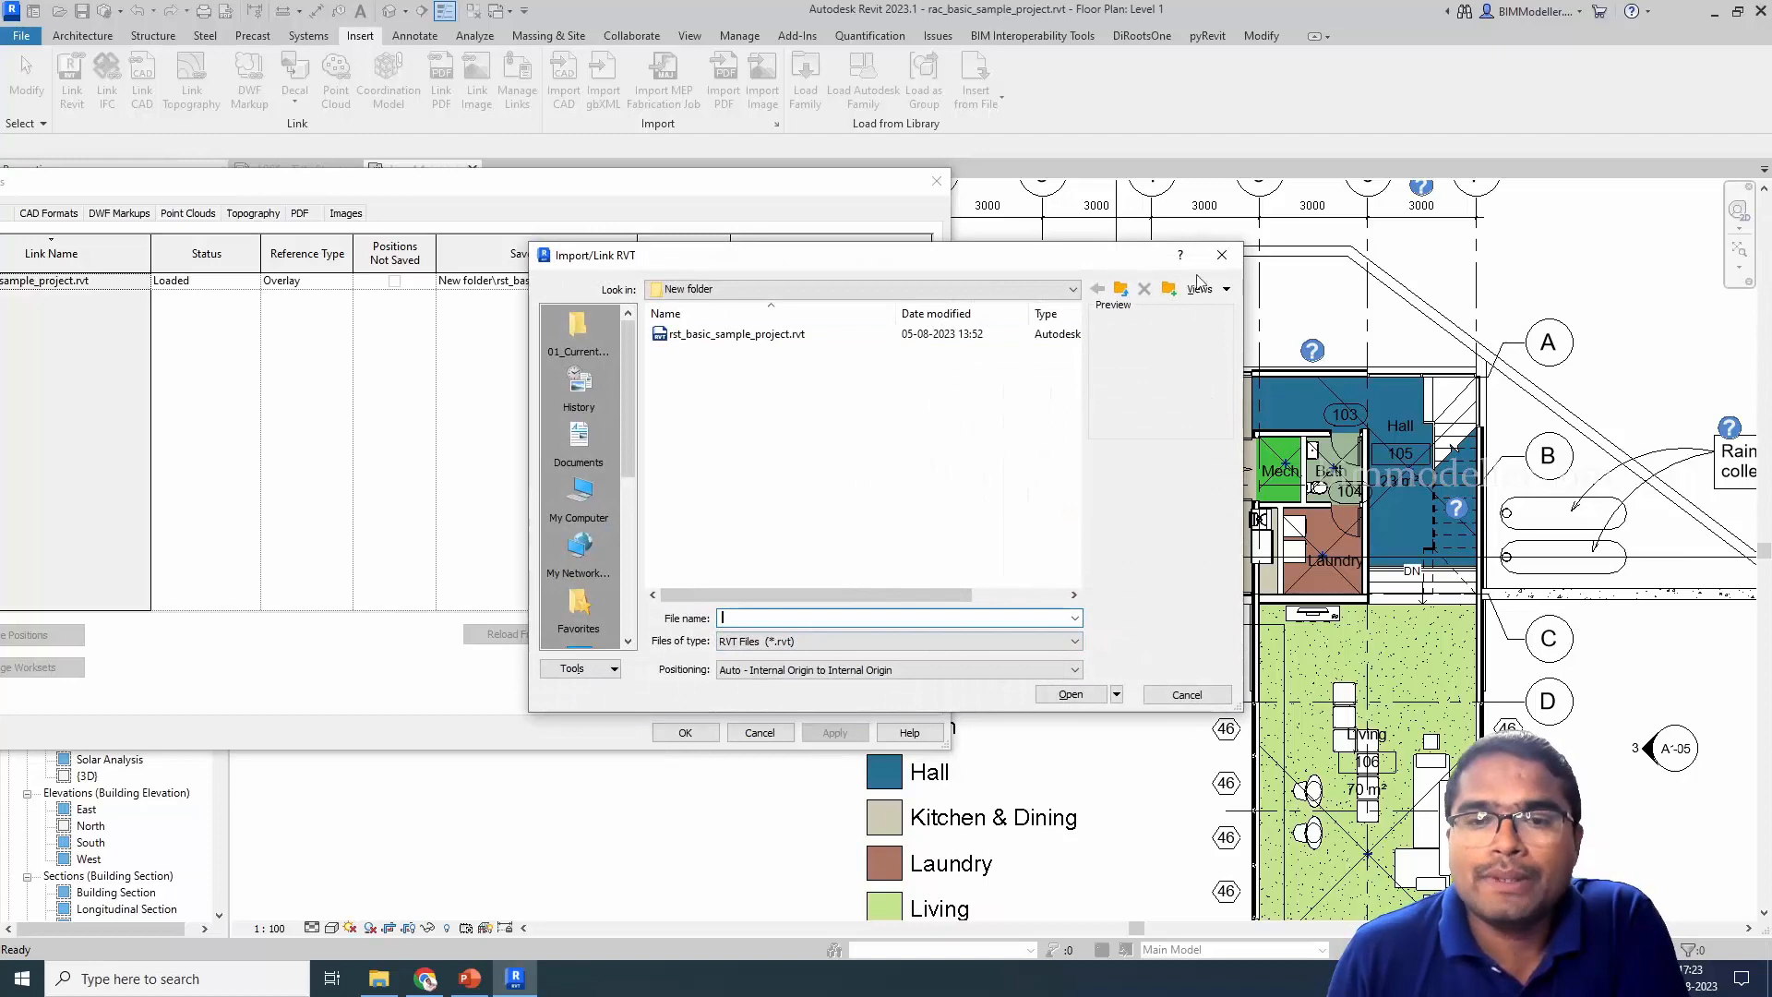
pyautogui.click(1185, 694)
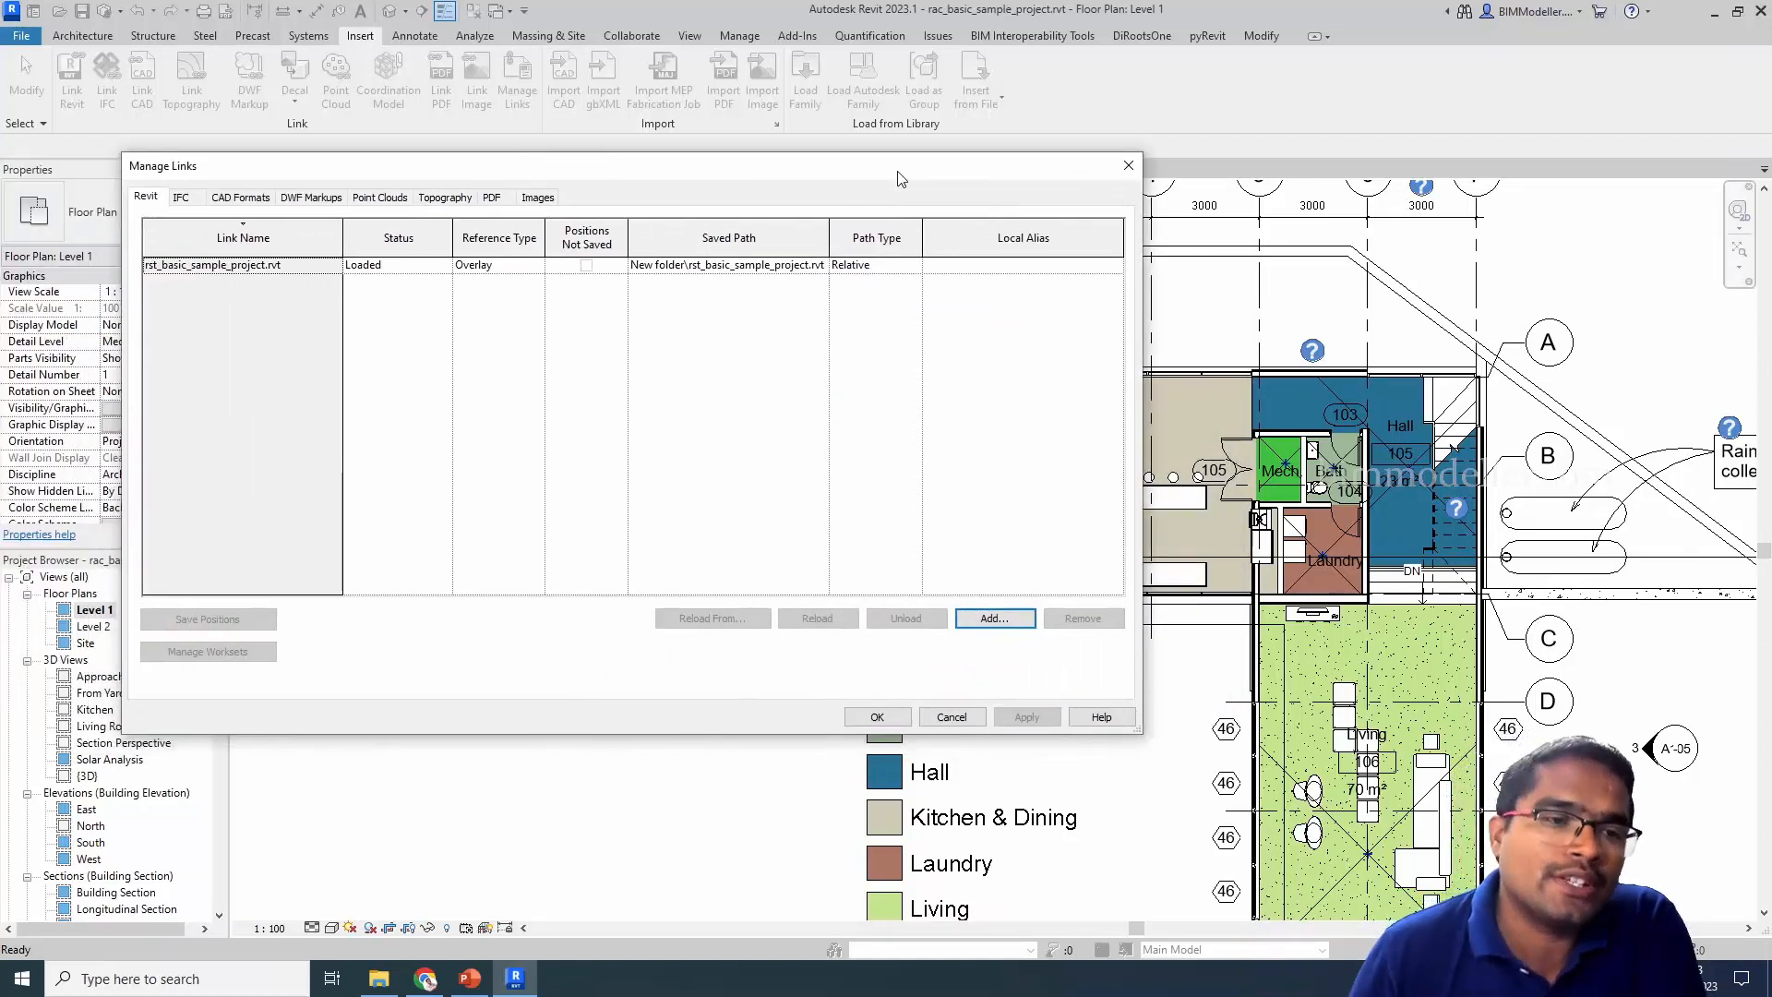
pyautogui.click(242, 264)
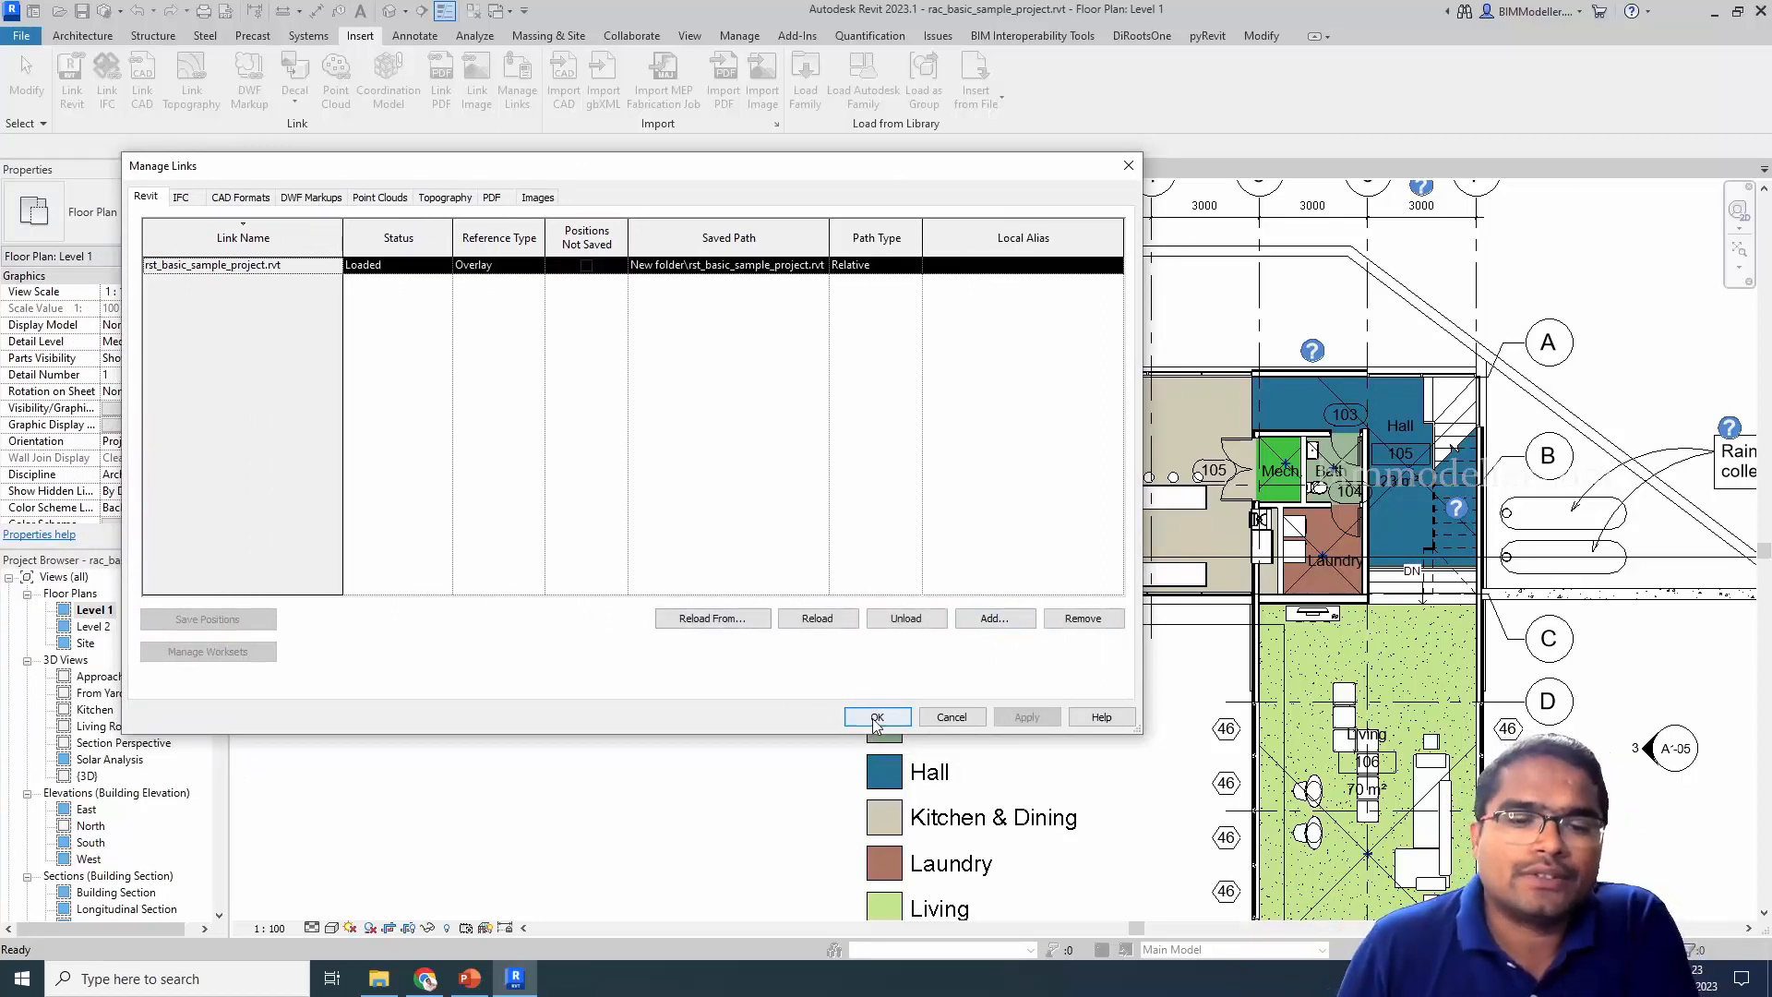
pyautogui.click(877, 716)
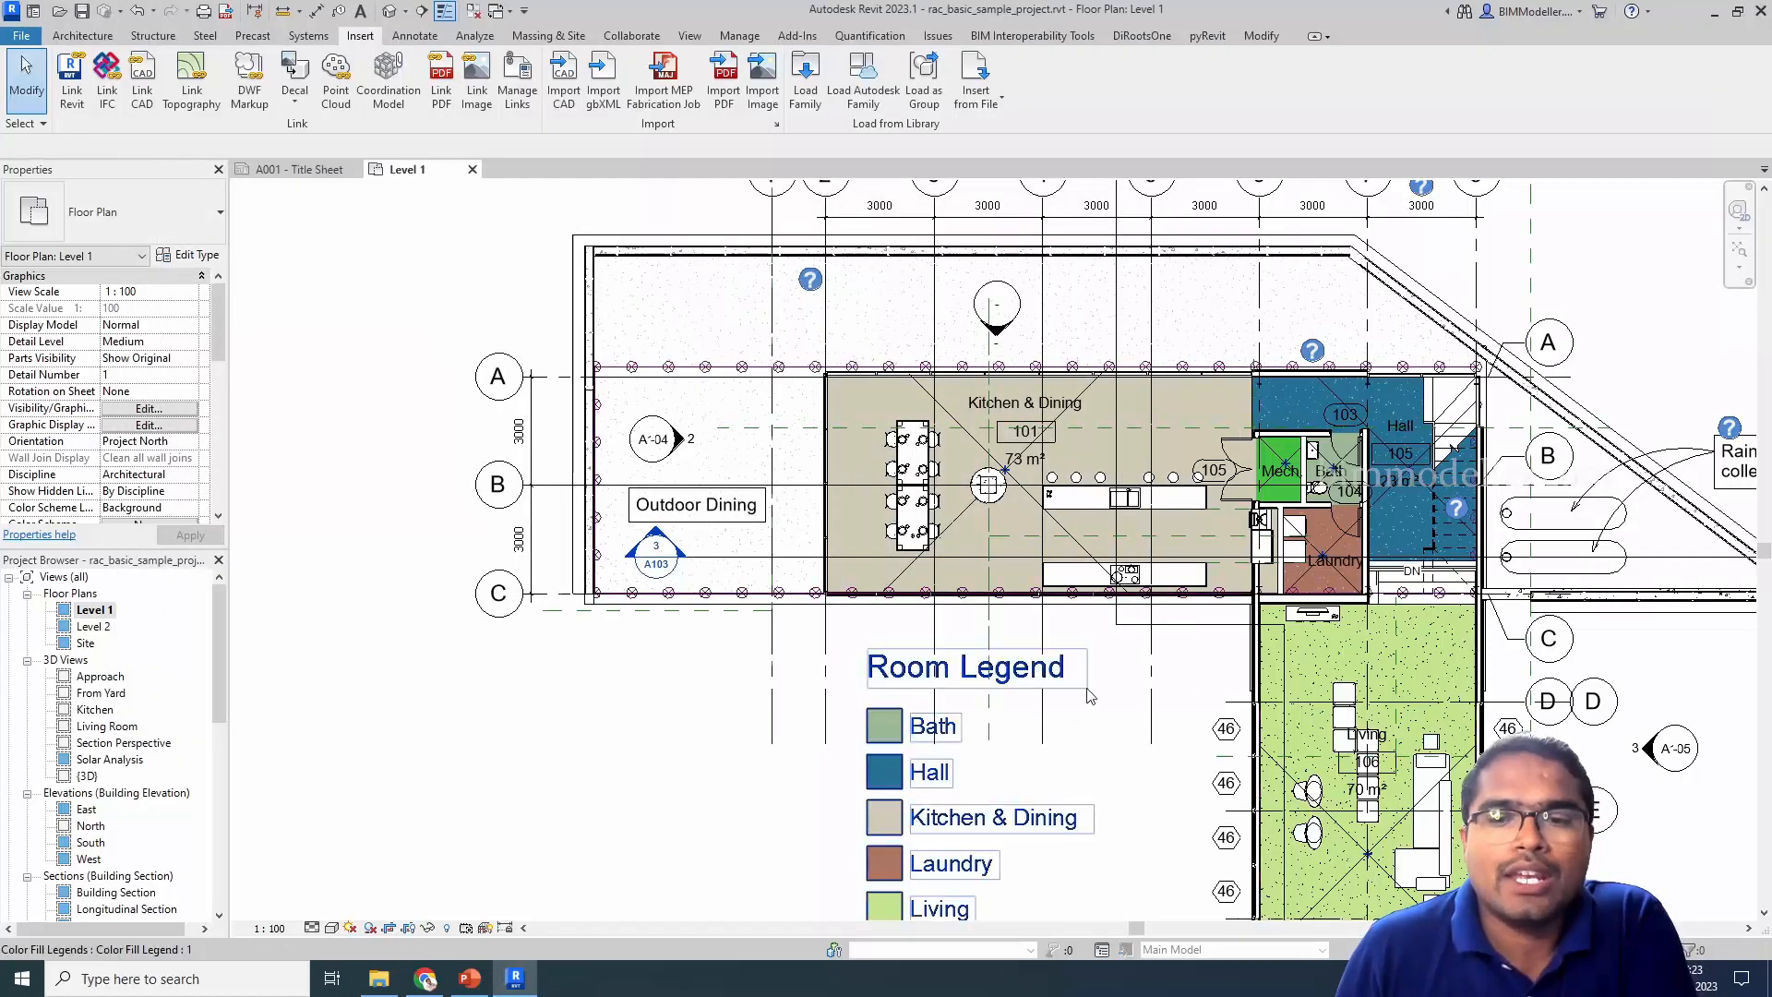